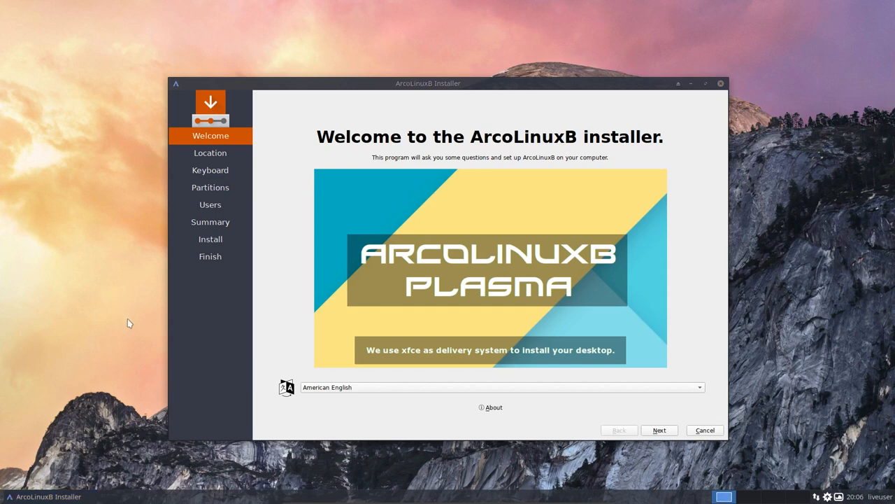
pyautogui.moveTo(537, 388)
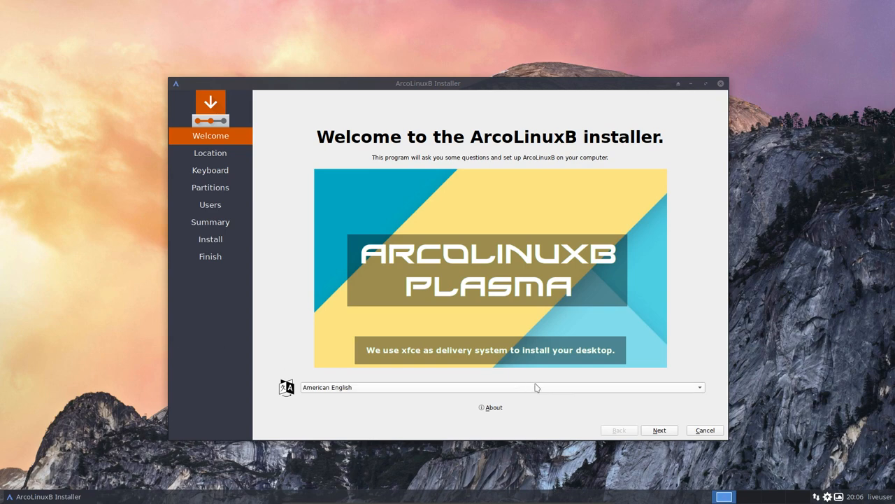
# Step: Keep American English and Europe/Brussels, choose the Belgian keyboard layout, and continue to Partitions
pyautogui.click(658, 429)
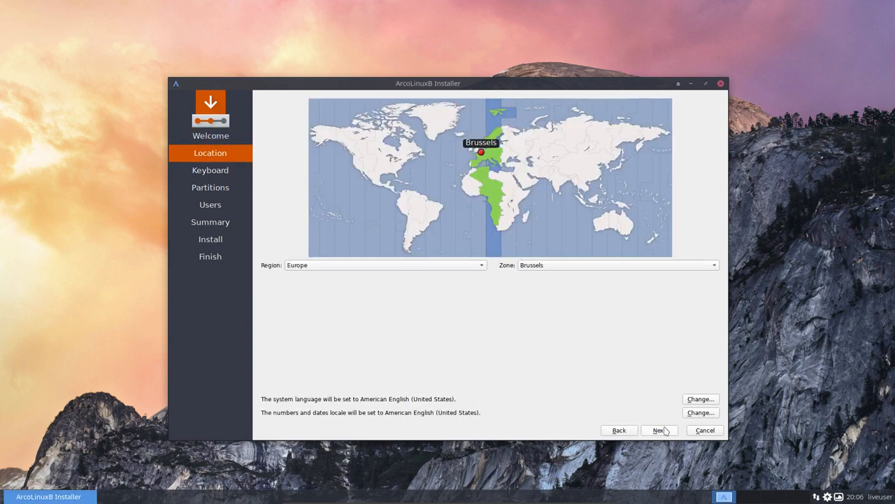
pyautogui.click(658, 429)
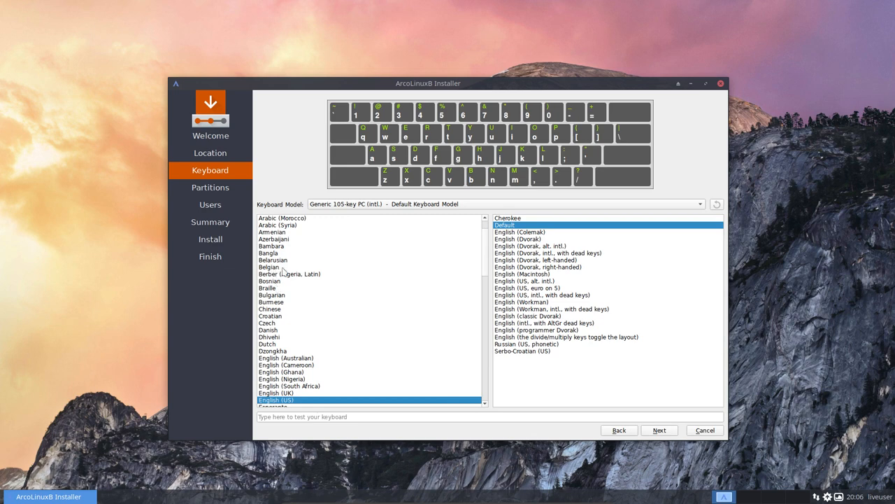
pyautogui.click(269, 268)
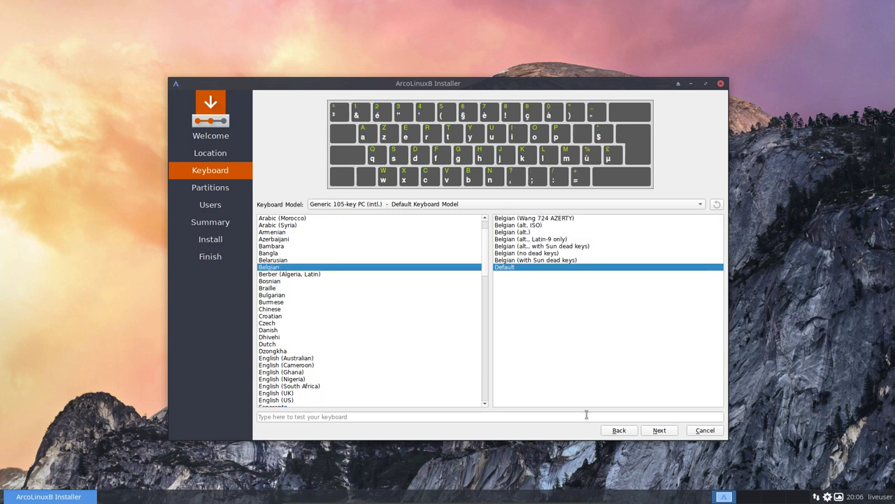
pyautogui.click(658, 430)
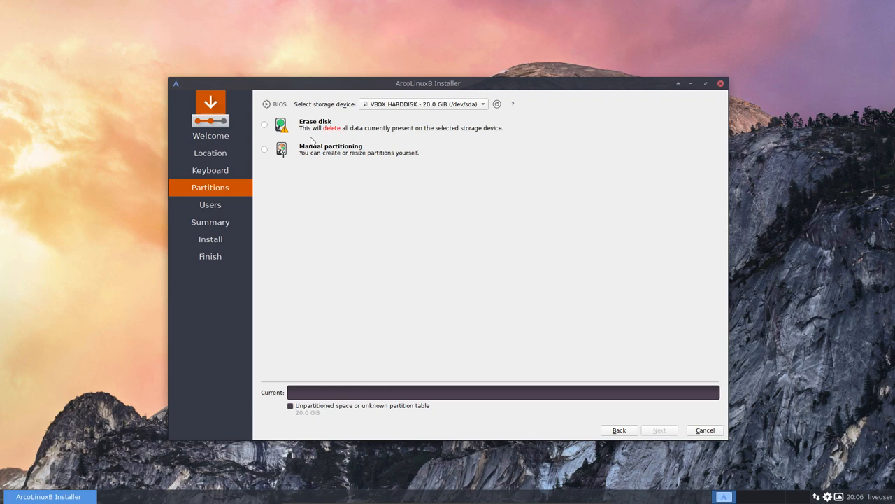
# Step: Toggle between Erase disk and Manual partitioning, settling on Manual partitioning for the 20 GB VBOX disk
pyautogui.click(265, 125)
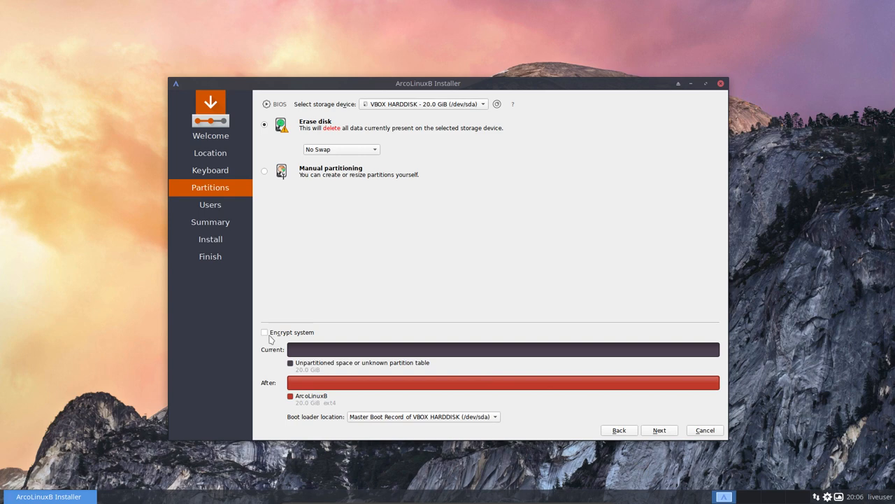
pyautogui.moveTo(273, 191)
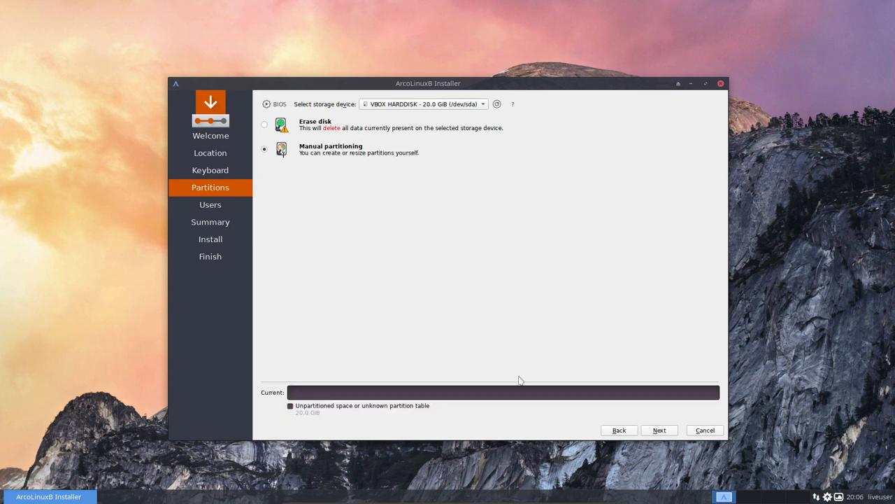
pyautogui.click(264, 125)
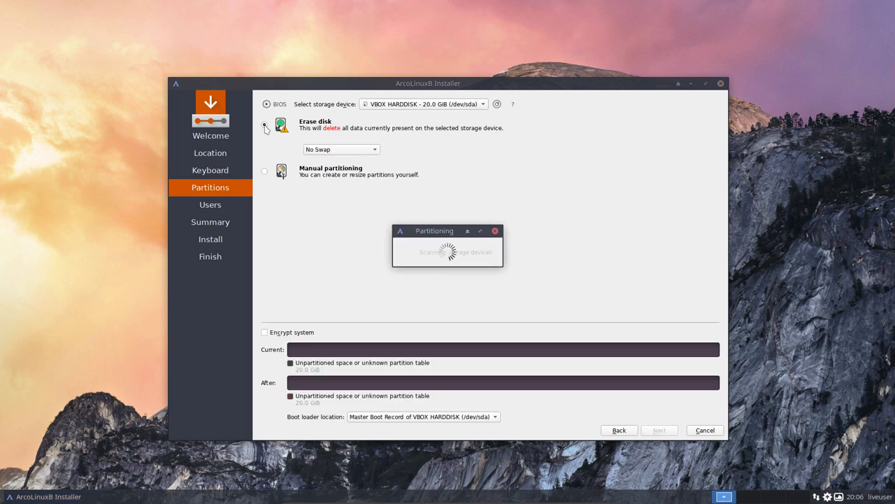
pyautogui.click(264, 125)
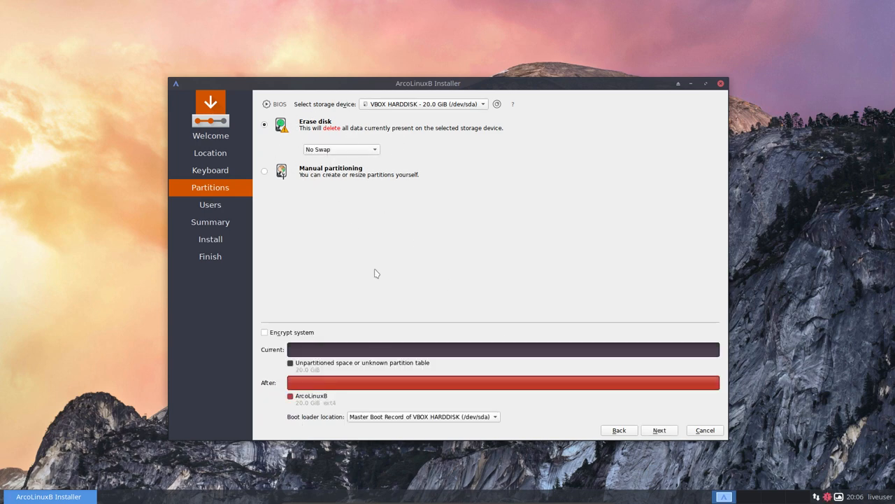
pyautogui.click(264, 331)
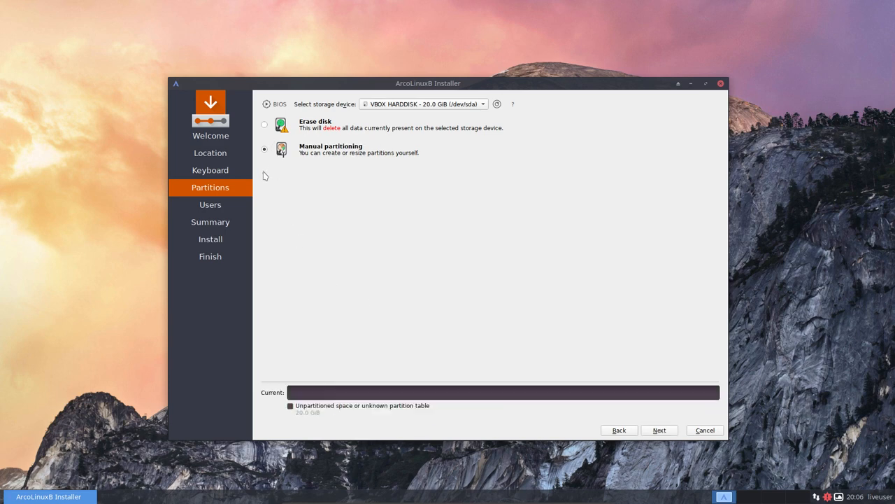
pyautogui.moveTo(339, 258)
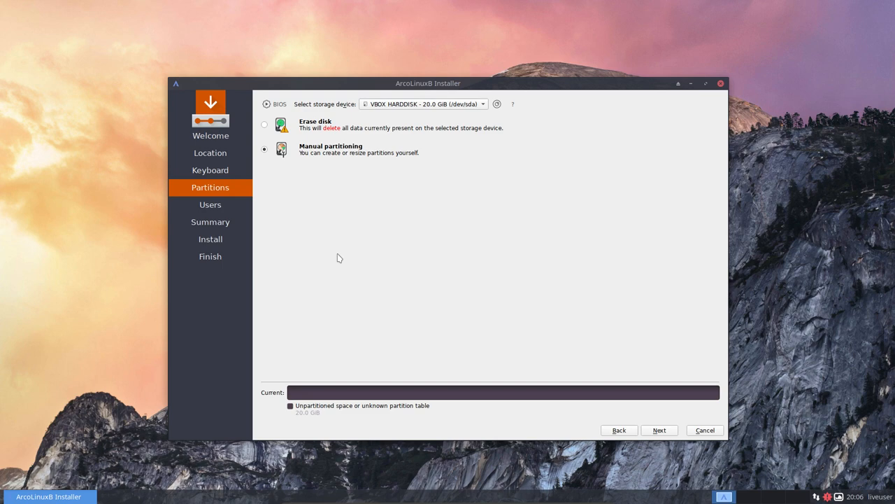
pyautogui.moveTo(352, 157)
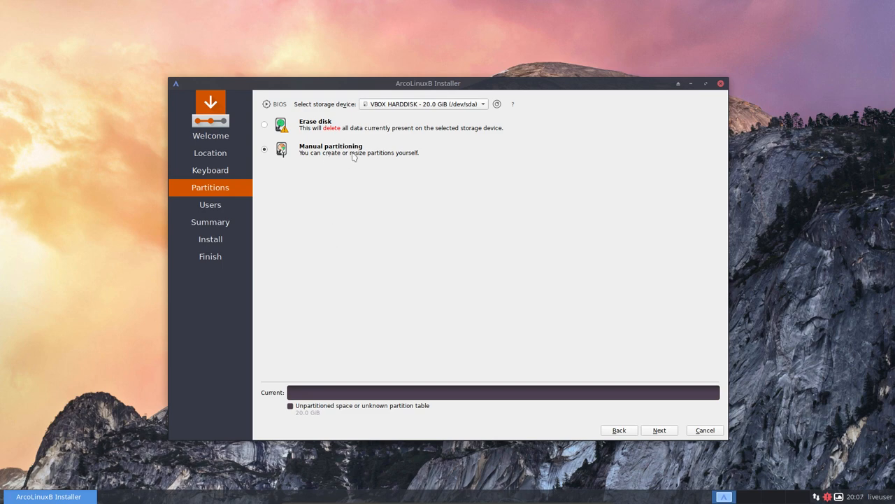
# Step: Create a new partition table on the 20 GB disk and select the resulting Free Space row
pyautogui.click(659, 430)
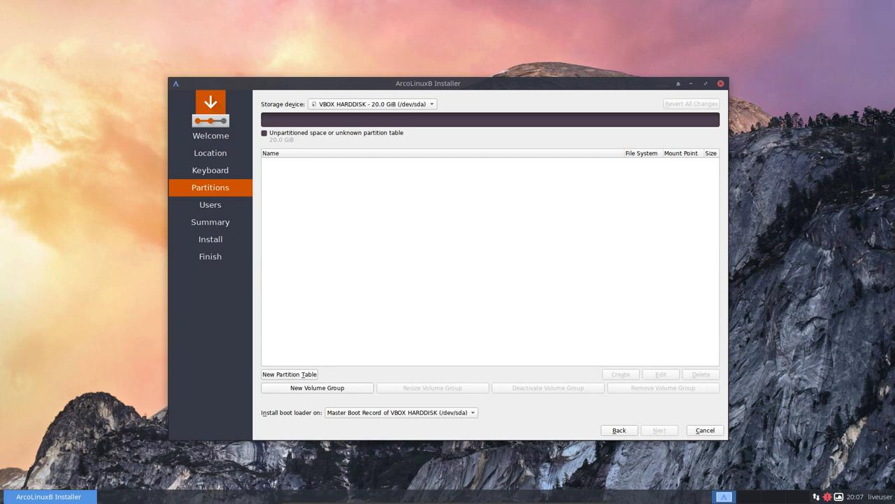
pyautogui.moveTo(341, 299)
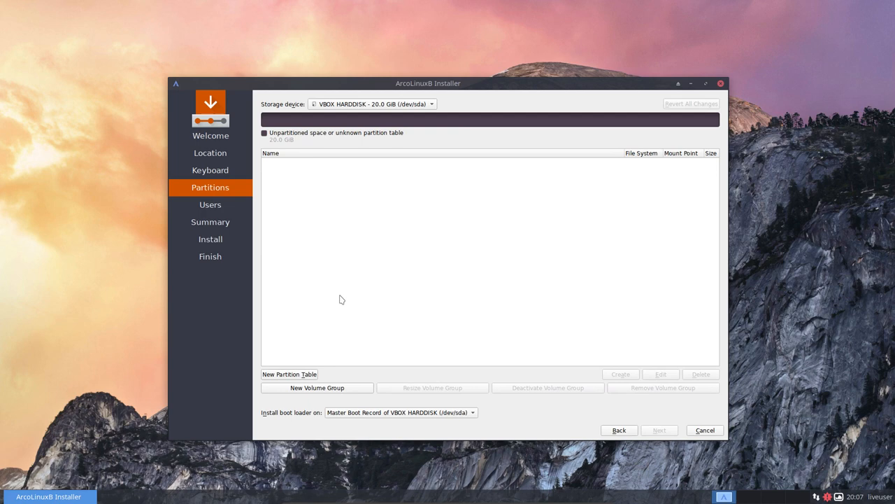
pyautogui.moveTo(420, 190)
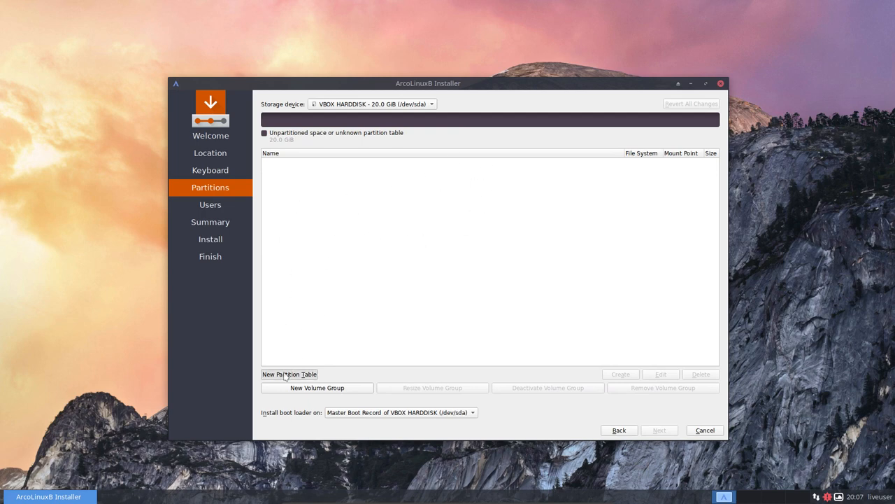
pyautogui.click(288, 374)
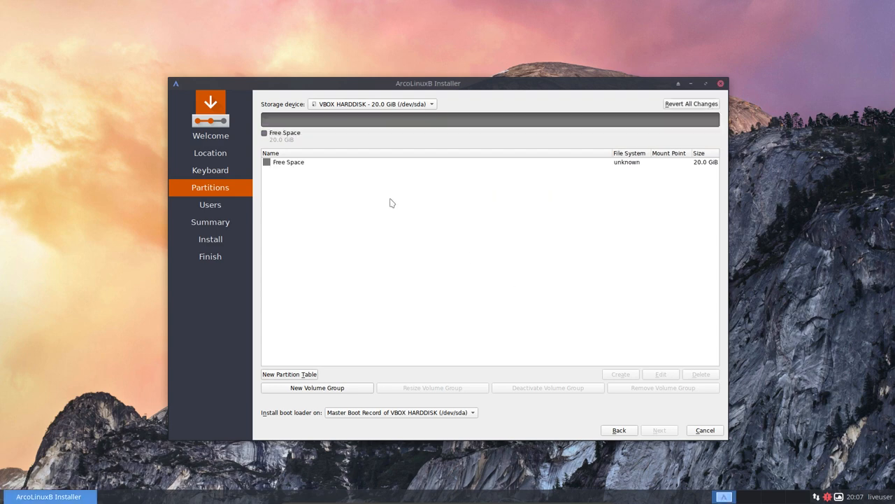
pyautogui.click(288, 162)
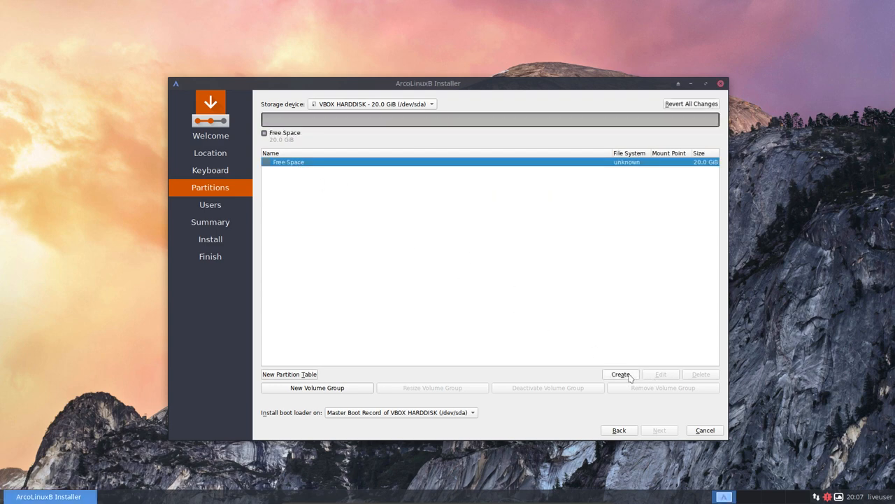
# Step: Create an unencrypted 500 MB ext2 partition mounted at /boot, leaving 19.5 GB free
pyautogui.click(619, 374)
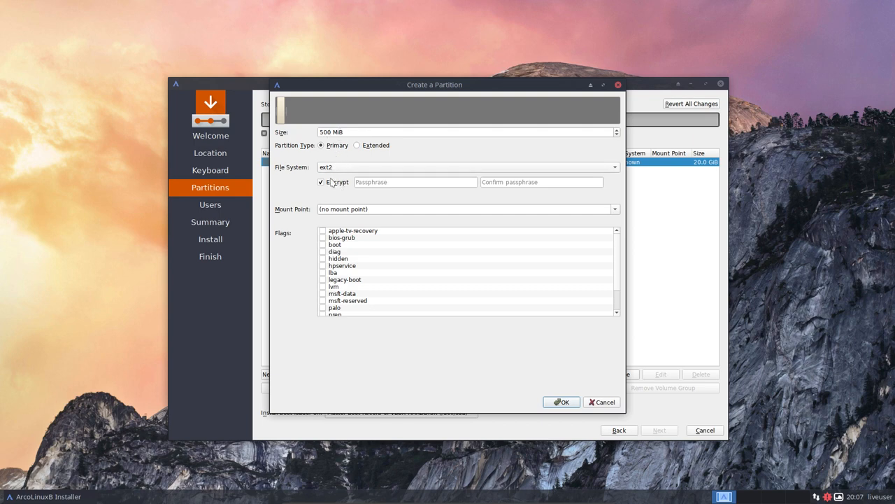
pyautogui.click(322, 182)
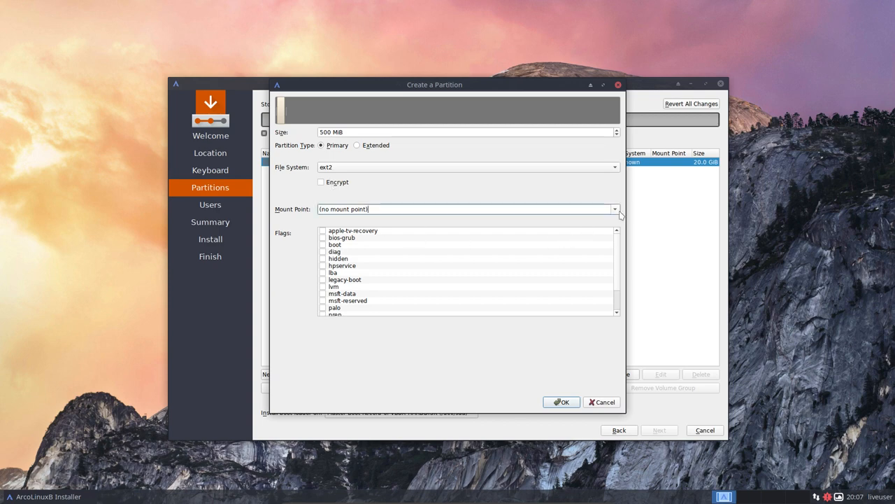
pyautogui.click(614, 209)
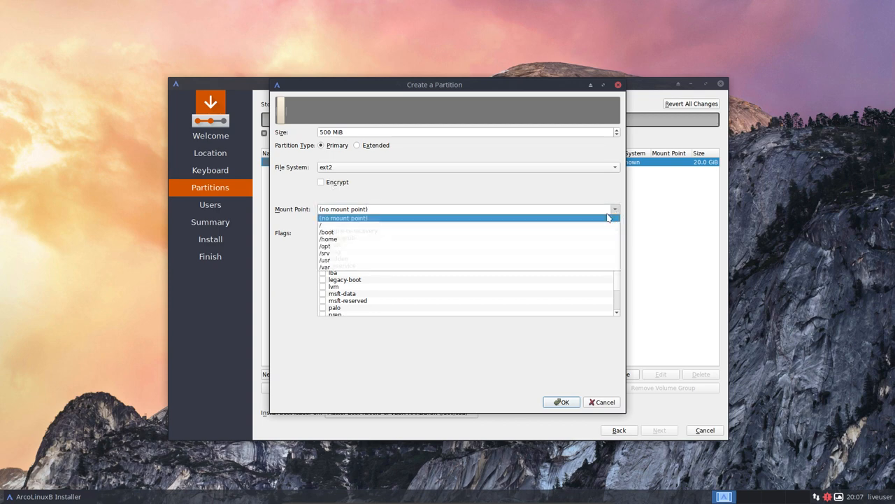
pyautogui.moveTo(328, 232)
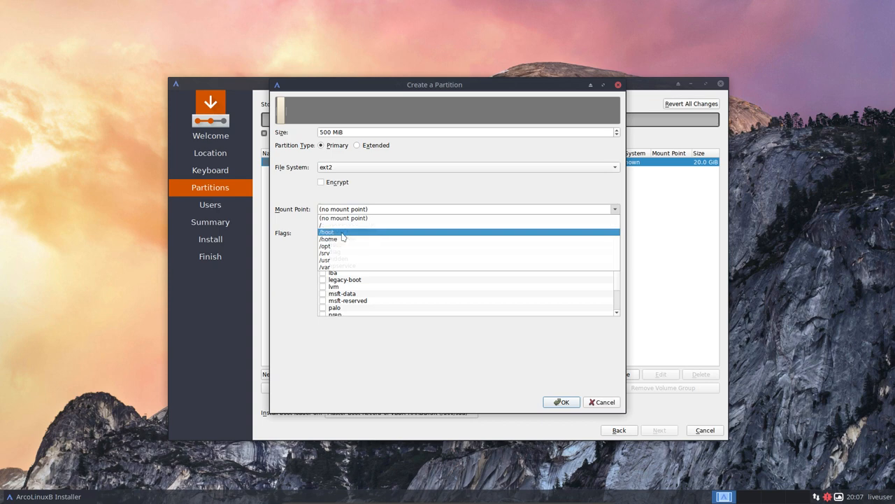
pyautogui.click(327, 233)
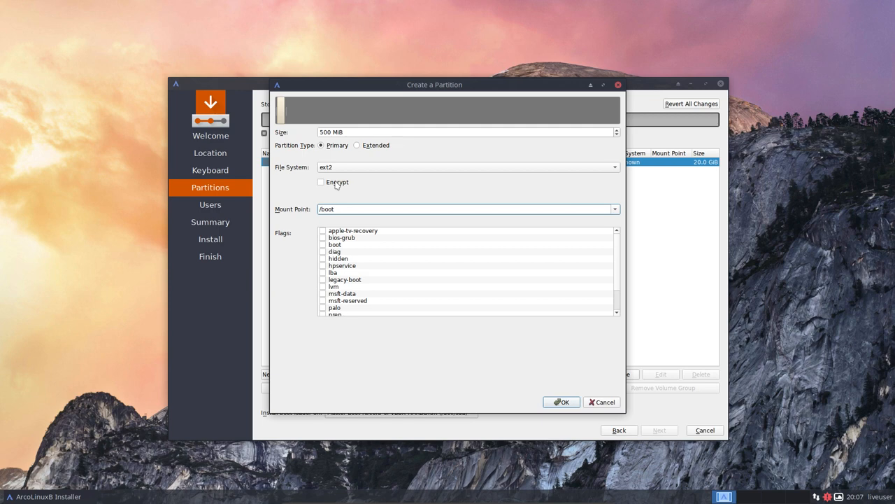
pyautogui.click(562, 401)
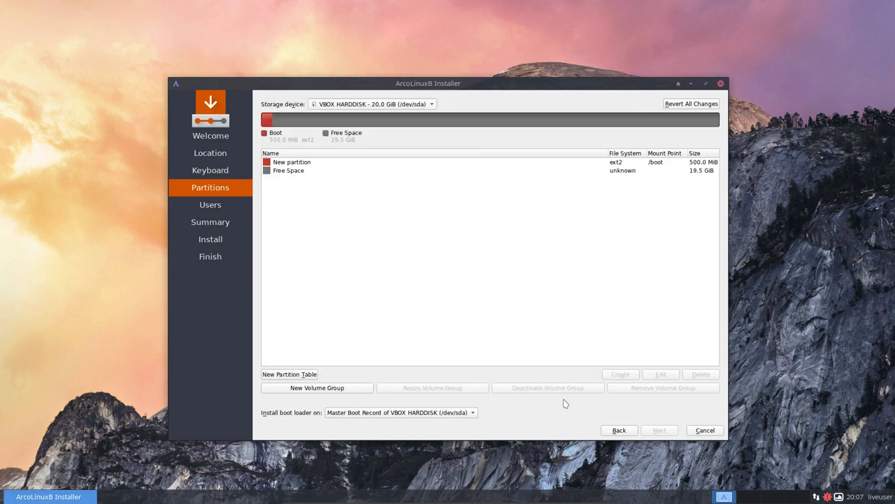
# Step: Create an encrypted LUKS ext4 root partition from the remaining 19.5 GB, with a passphrase, mounted at /
pyautogui.click(288, 170)
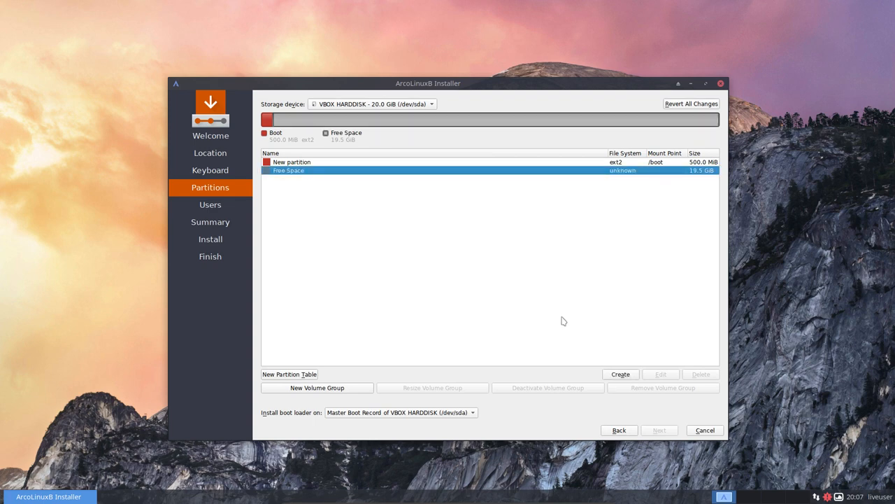
pyautogui.click(619, 373)
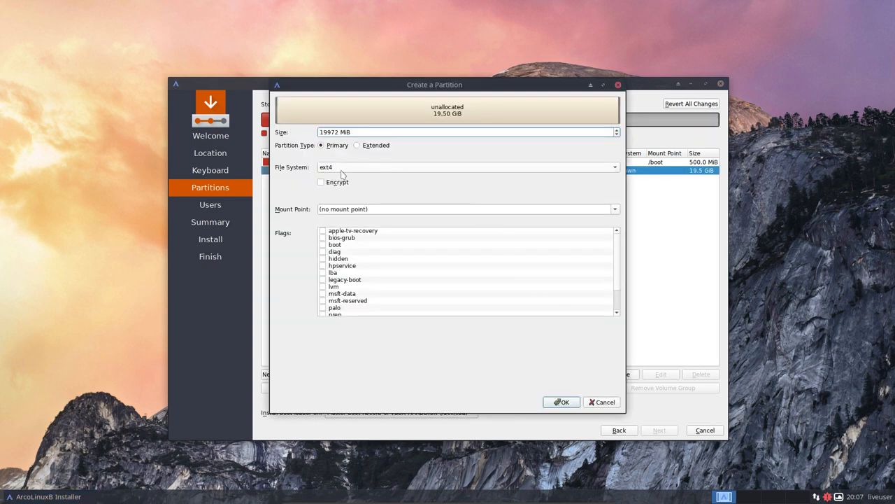
pyautogui.click(322, 182)
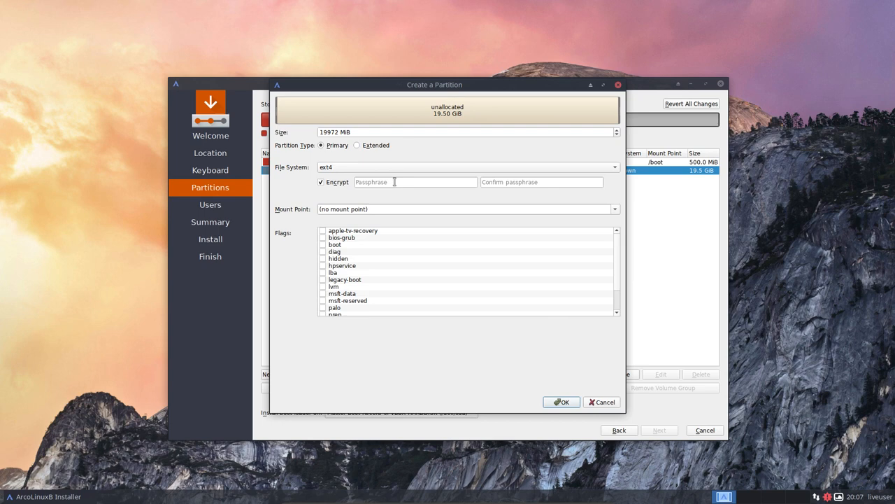
pyautogui.click(414, 182)
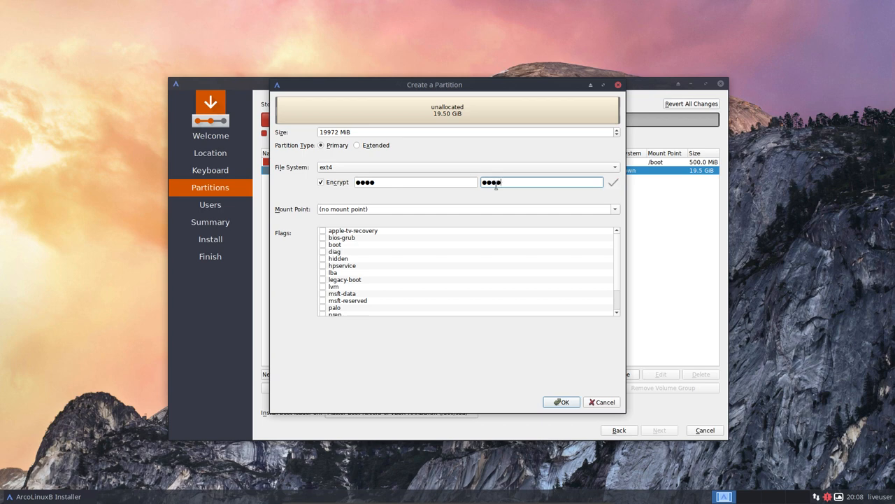
pyautogui.click(616, 209)
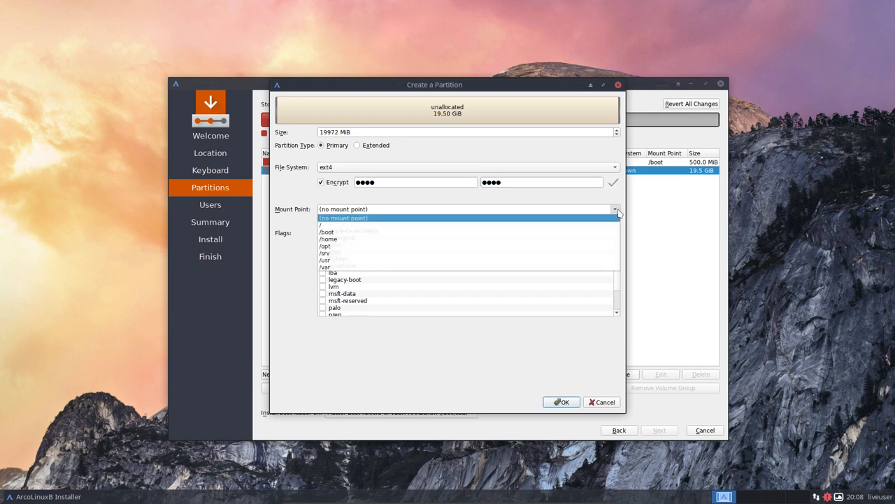
pyautogui.moveTo(342, 225)
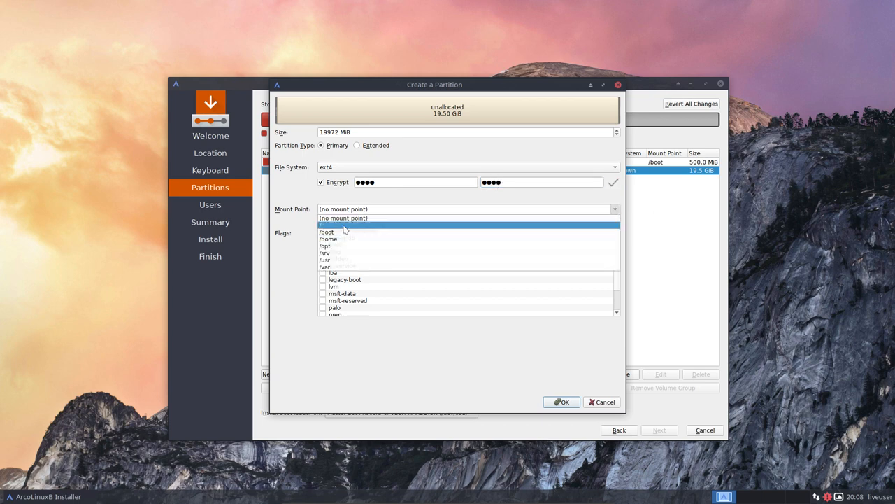
pyautogui.click(326, 224)
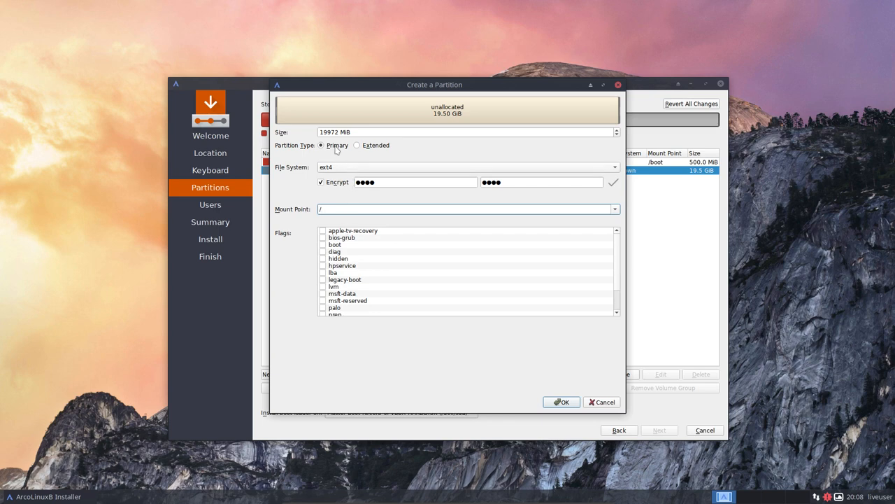
pyautogui.moveTo(339, 155)
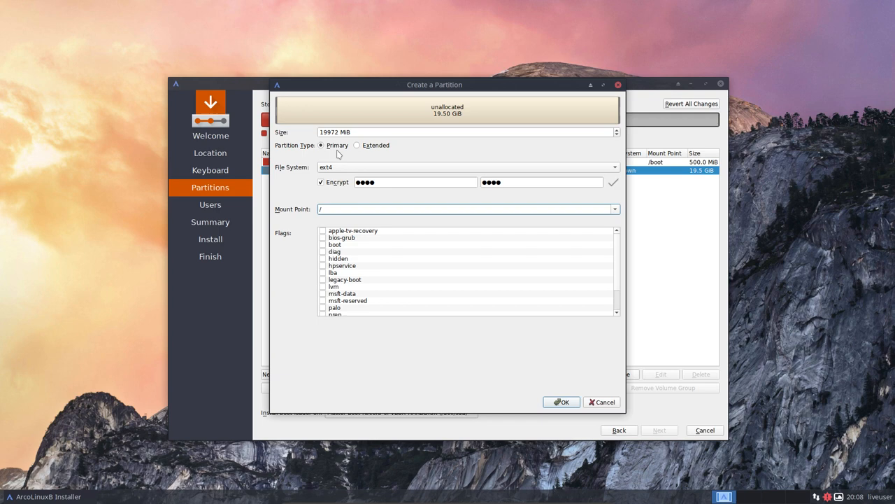
pyautogui.moveTo(344, 200)
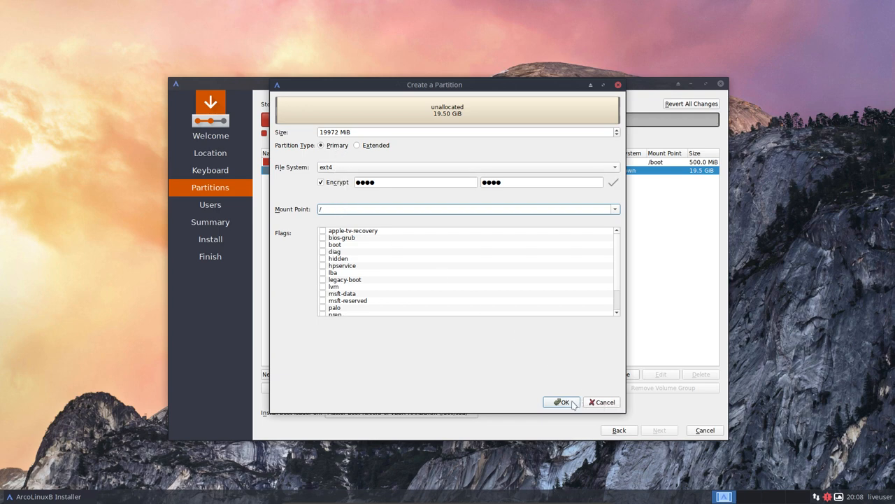
pyautogui.click(562, 402)
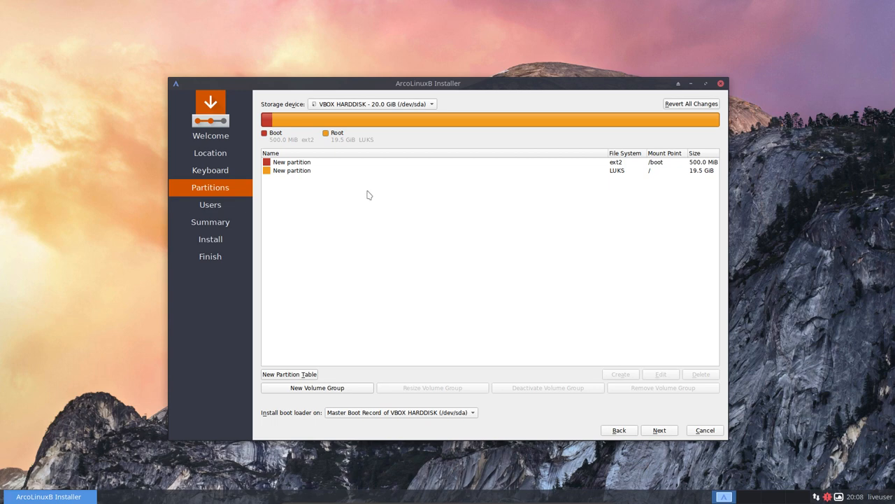
pyautogui.moveTo(653, 175)
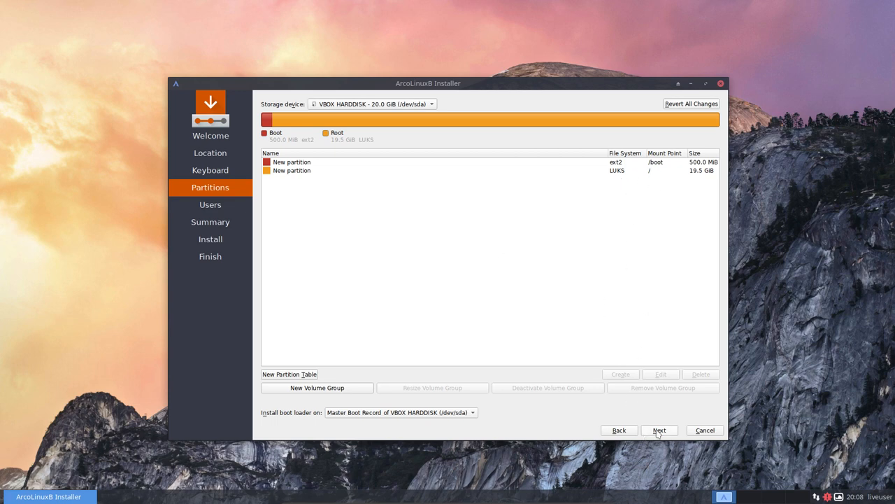
# Step: Continue from Partitions to the Users page despite the unencrypted boot warning
pyautogui.click(659, 430)
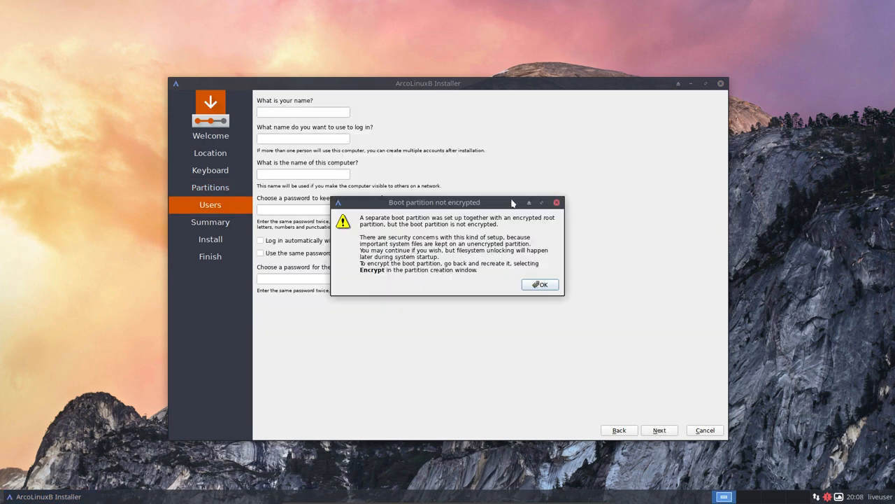
pyautogui.moveTo(421, 294)
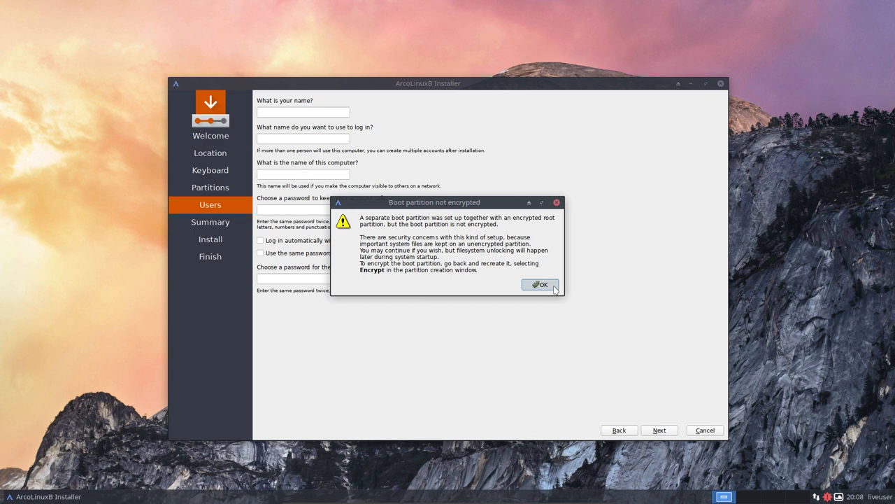
# Step: Dismiss the warning, create user 'rik' with a password and automatic login, and reach the summary
pyautogui.click(539, 285)
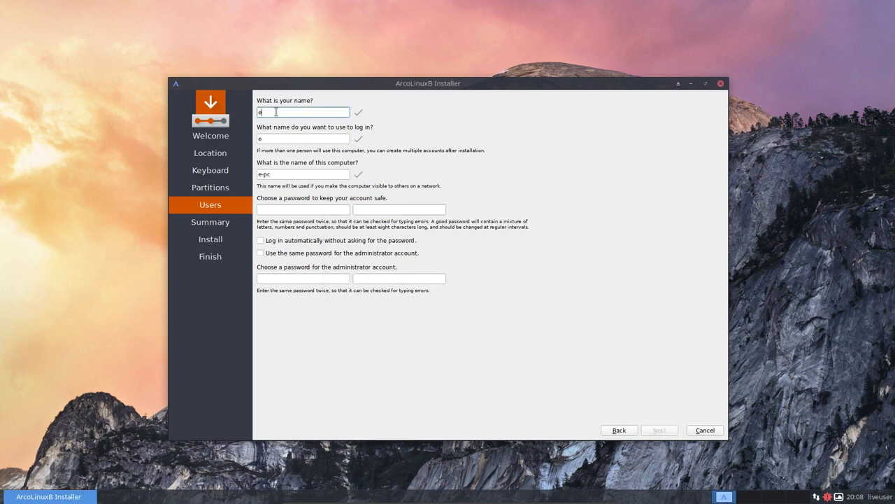
pyautogui.write('rik')
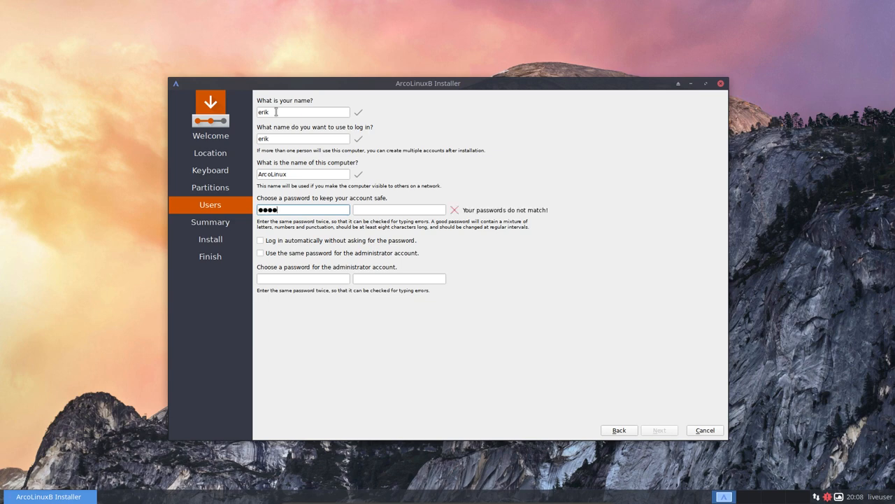
pyautogui.write('••••')
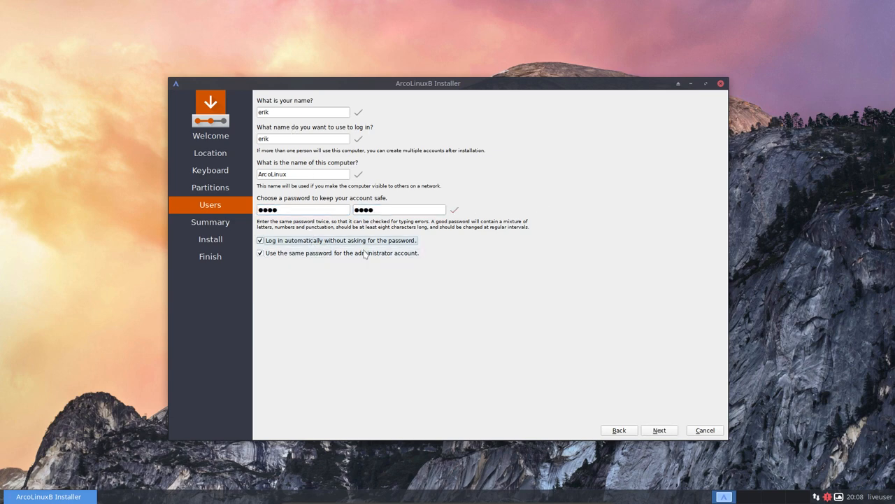
pyautogui.click(658, 429)
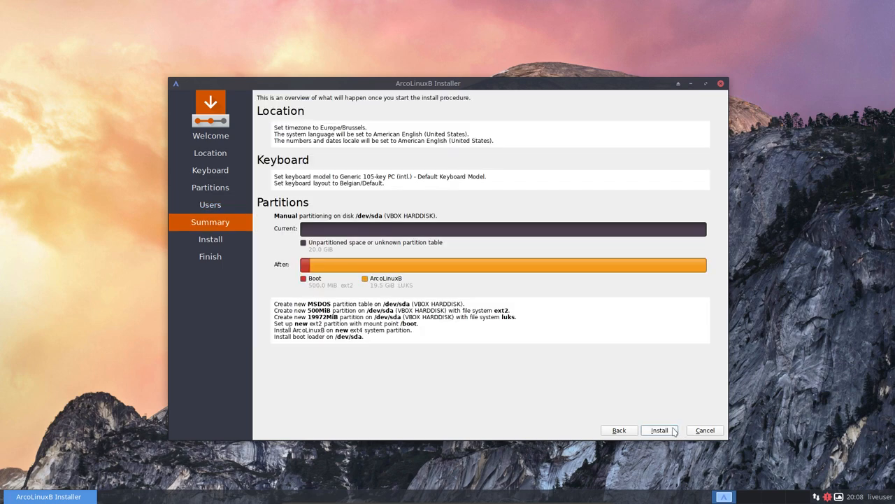
# Step: Install ArcoLinuxB onto the disk, then finish with Restart now ticked to reboot
pyautogui.click(657, 431)
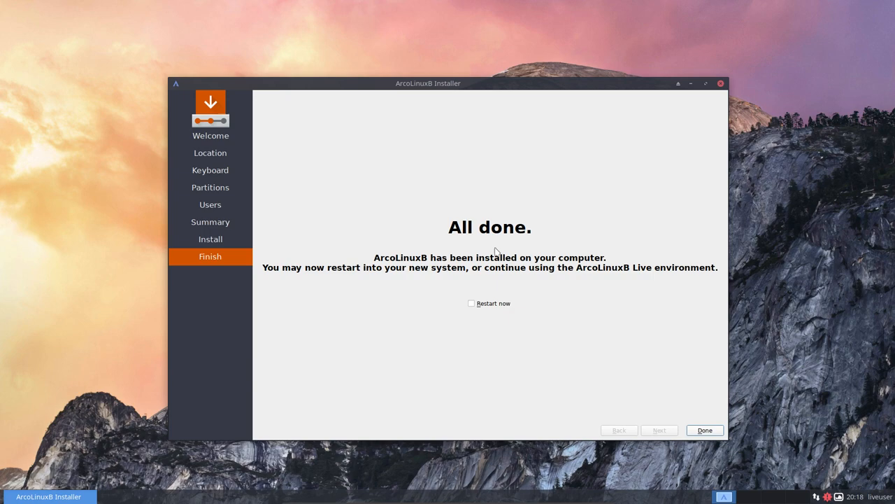
pyautogui.click(471, 302)
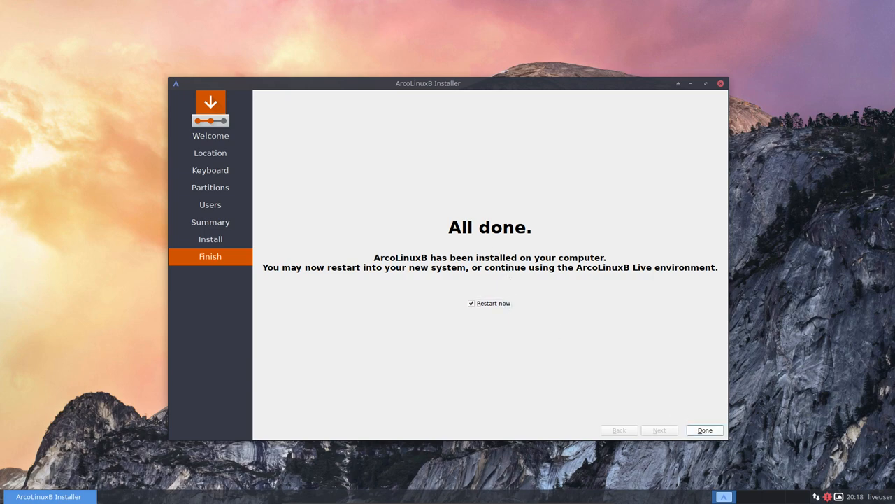
pyautogui.click(703, 430)
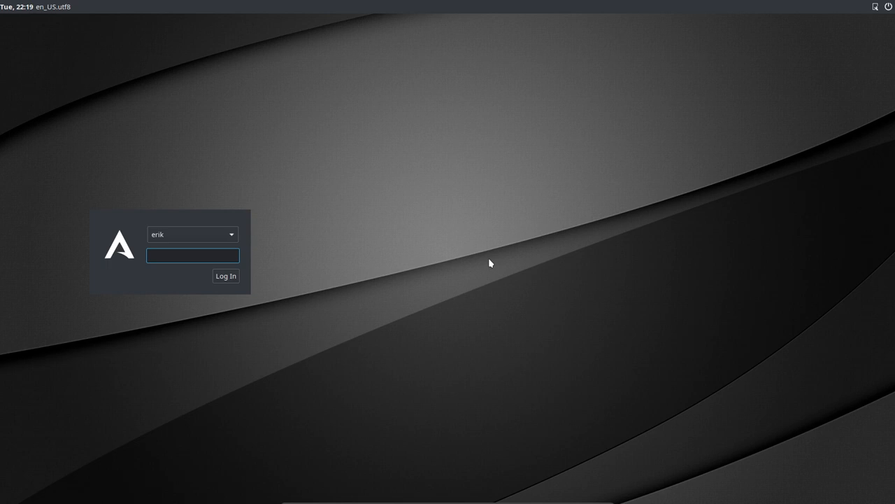
# Step: Log in through SDDM with the account password to reach the Plasma desktop
pyautogui.click(226, 275)
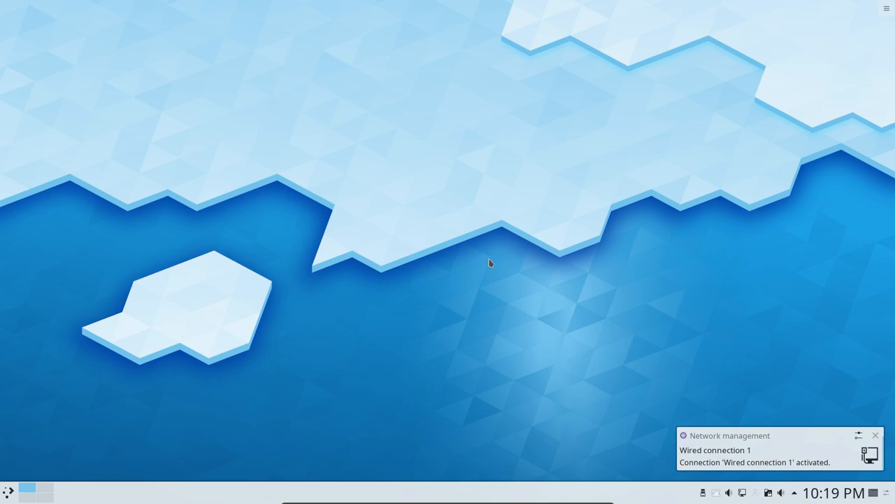
pyautogui.moveTo(750, 412)
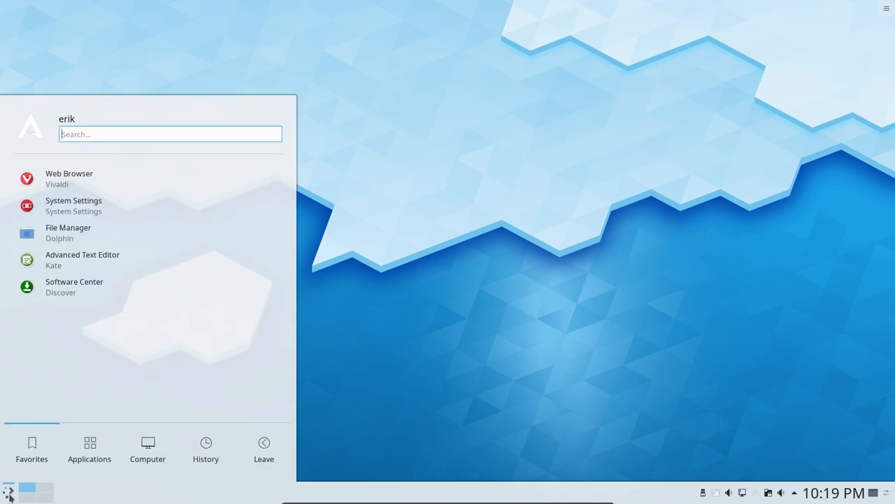
# Step: Launch Discover from the launcher search, see 'No application back-ends found', and close it
pyautogui.write('disco')
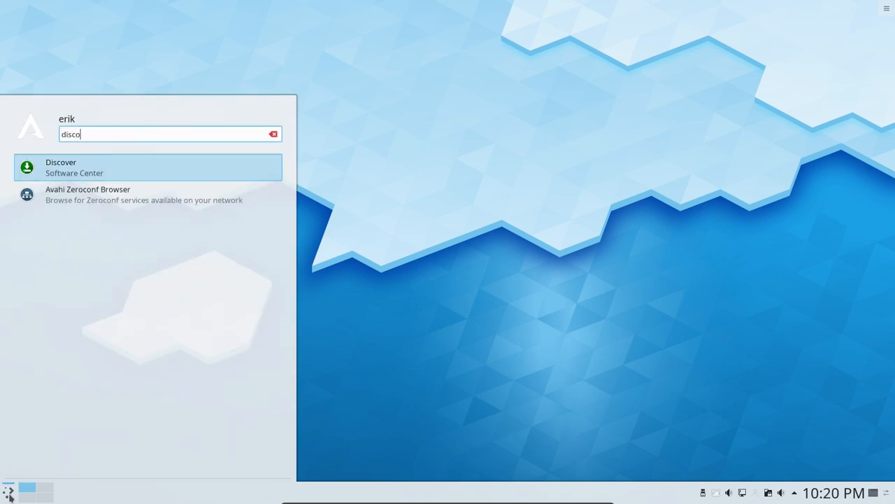
pyautogui.moveTo(75, 369)
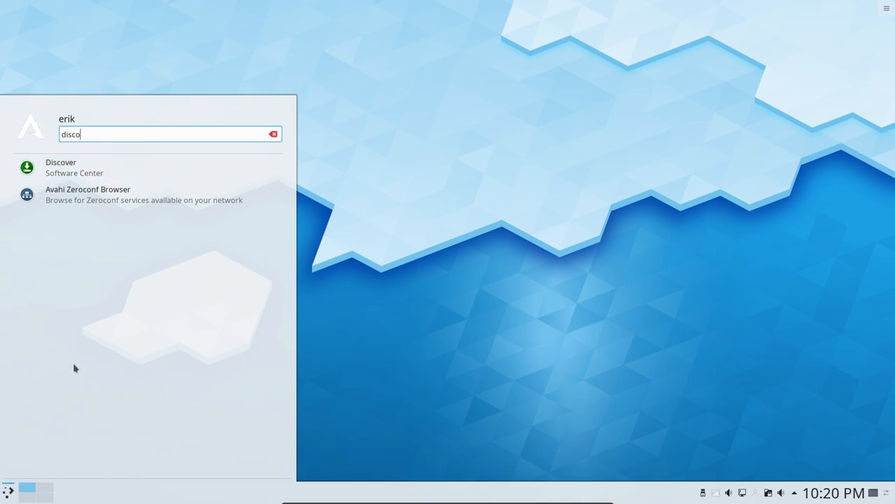
pyautogui.click(74, 167)
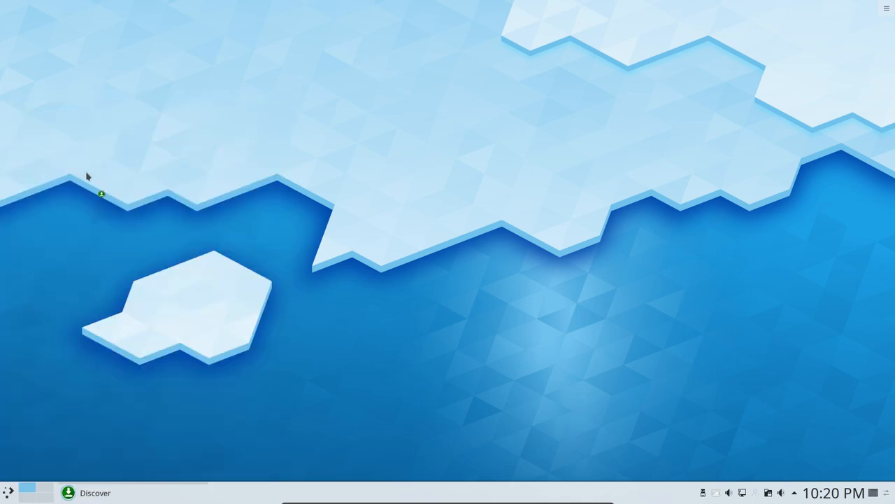
pyautogui.click(95, 492)
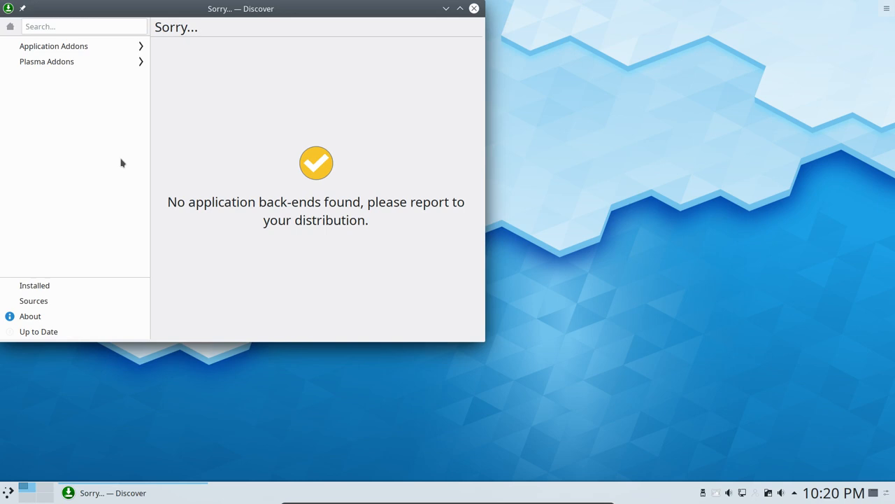
pyautogui.moveTo(241, 8); pyautogui.dragTo(450, 27)
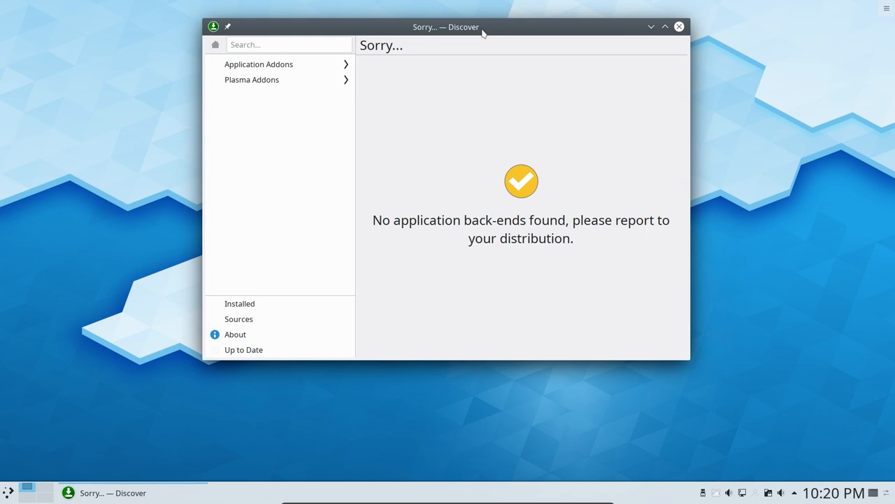
pyautogui.moveTo(218, 33)
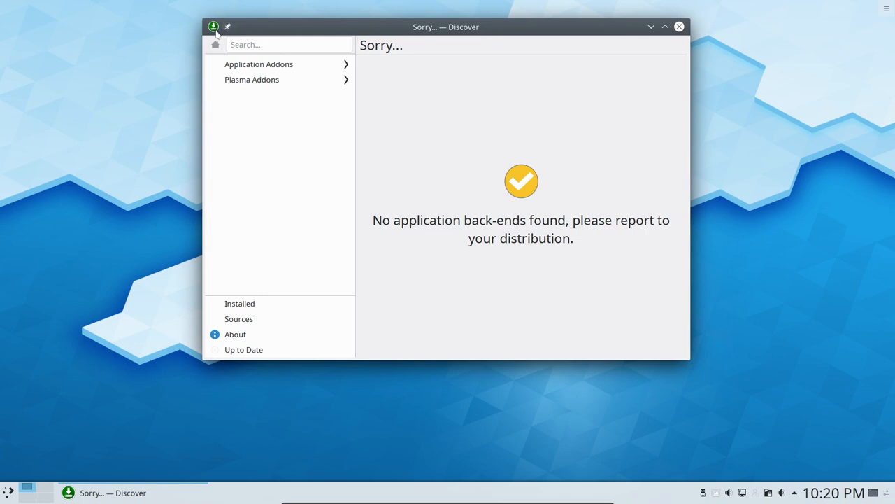
pyautogui.moveTo(501, 35)
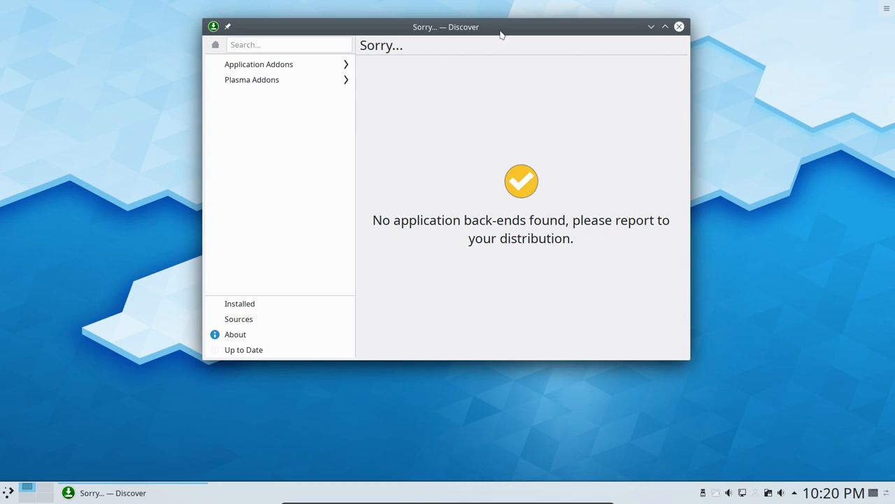
pyautogui.moveTo(384, 222)
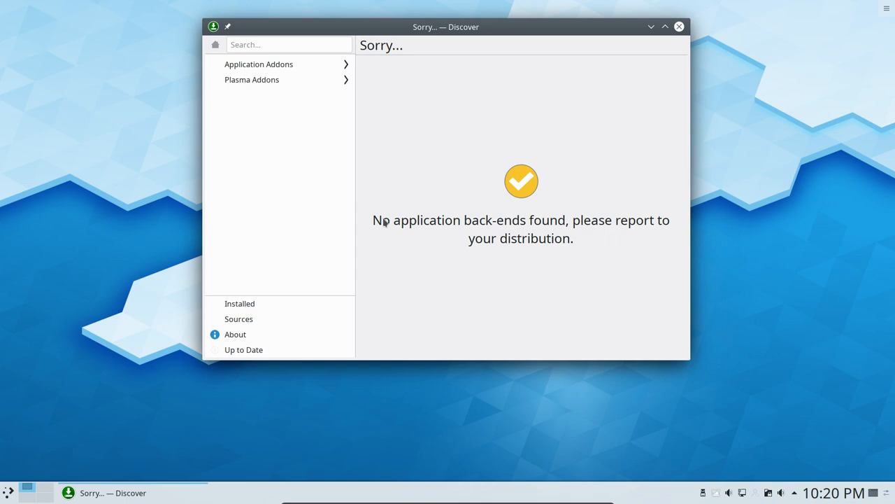
pyautogui.moveTo(535, 241)
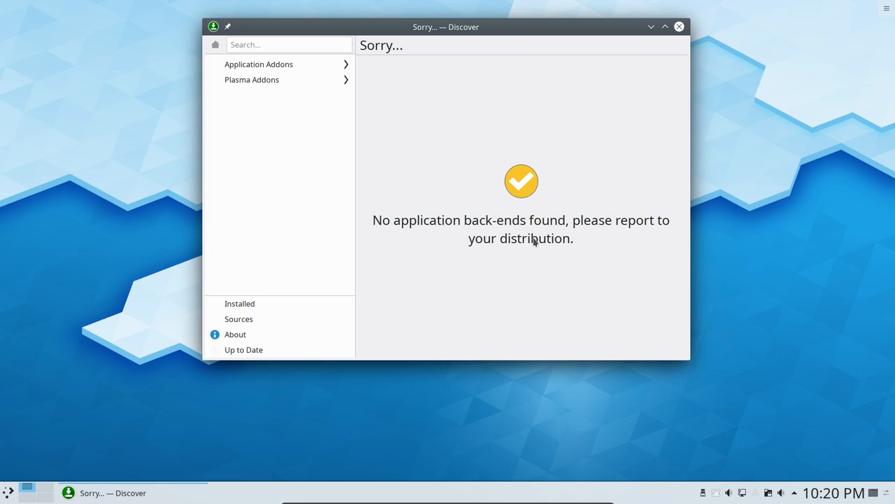
pyautogui.moveTo(600, 255)
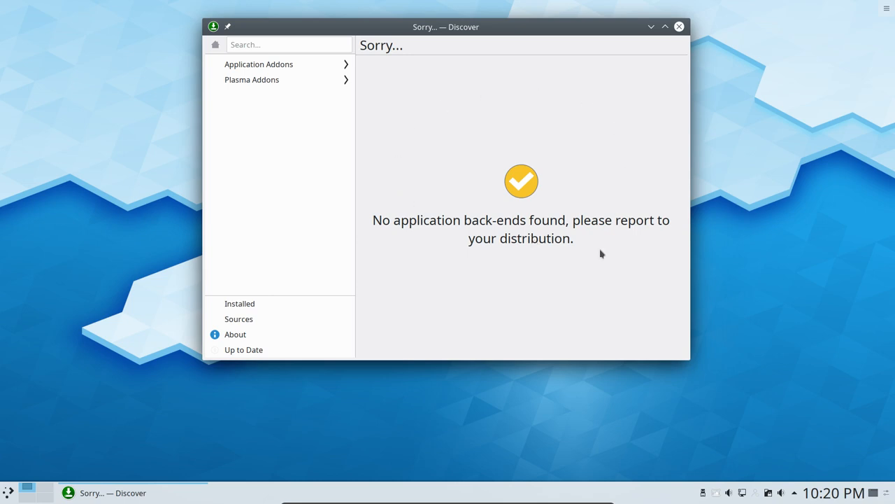
pyautogui.click(677, 27)
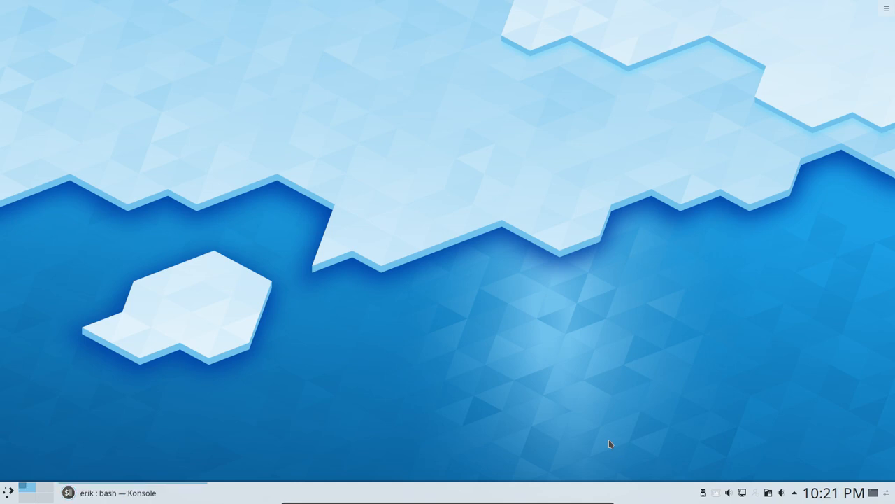
# Step: In Konsole, tab-complete the command 'sudo pacman -S pam' without running it
pyautogui.click(117, 493)
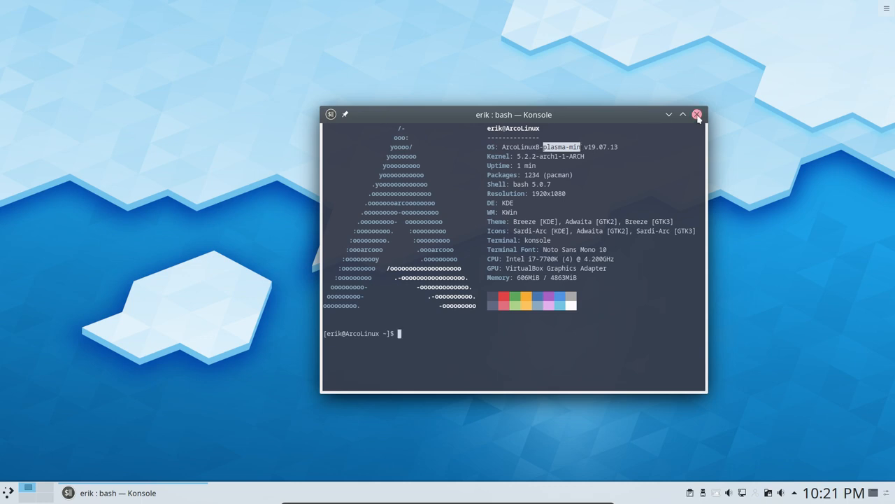
pyautogui.write('sudo pa')
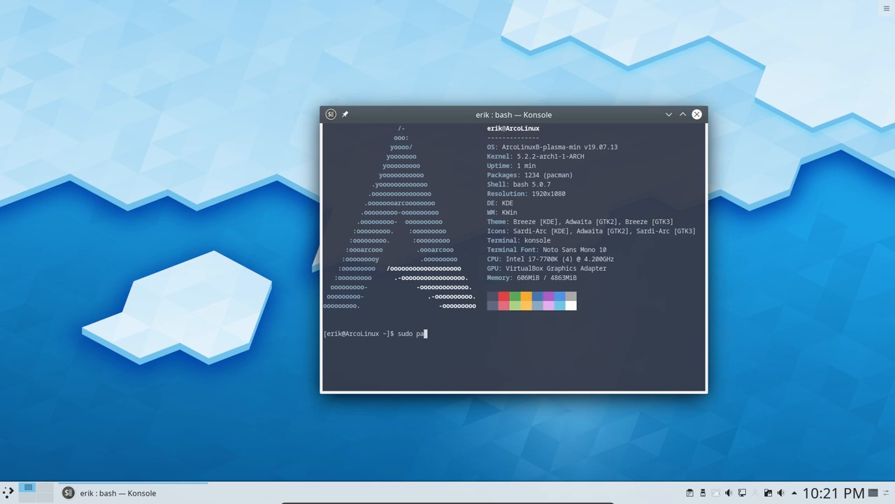
pyautogui.write('cman -S')
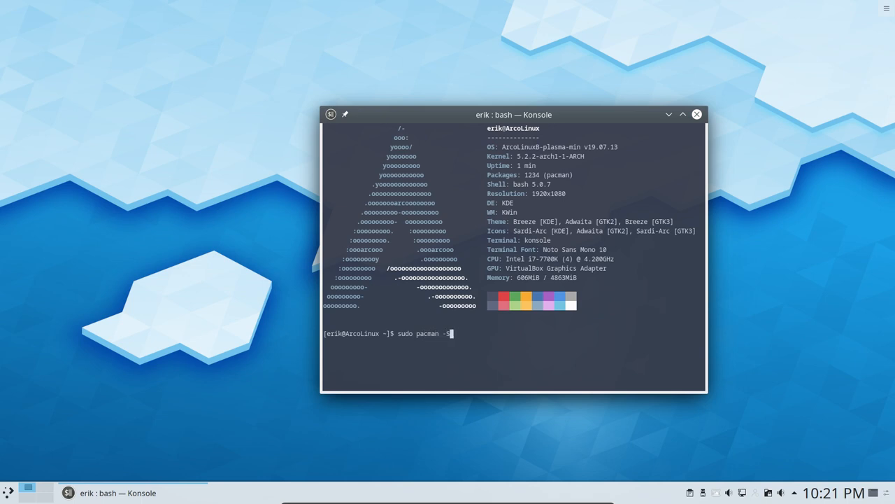
pyautogui.write('pam')
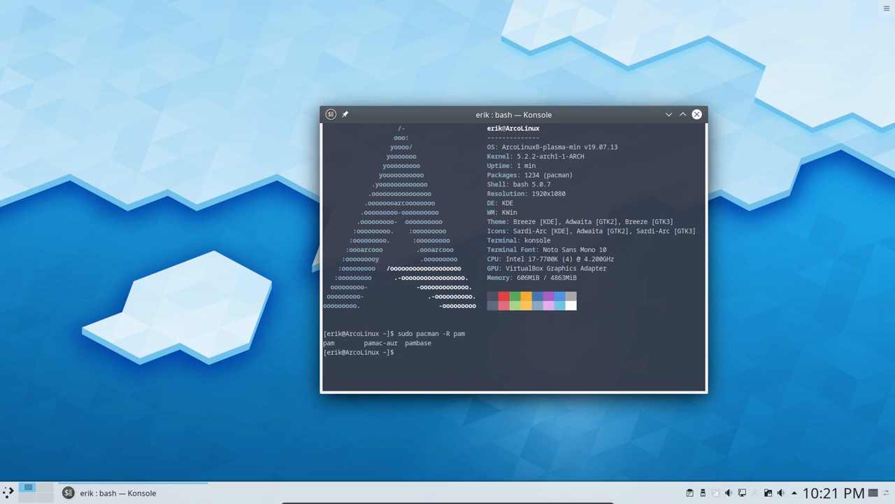
# Step: Run 'yay pamac-aur' to list the three pamac packages, then abort at the selection prompt
pyautogui.write('yay')
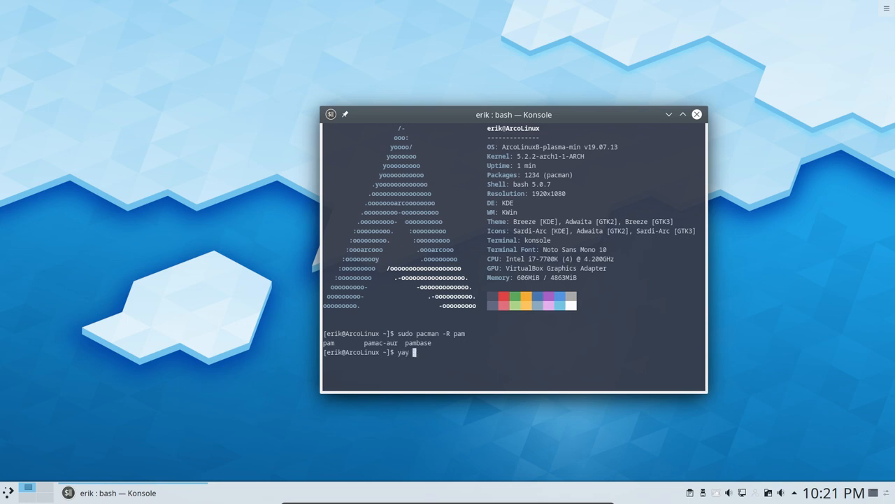
pyautogui.write('pamc')
pyautogui.write('1')
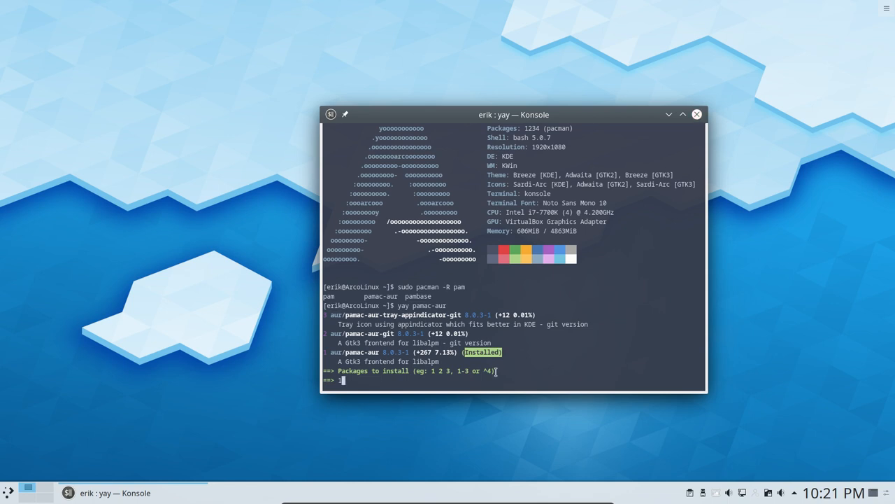
pyautogui.press('ctrl+c')
pyautogui.write('upd')
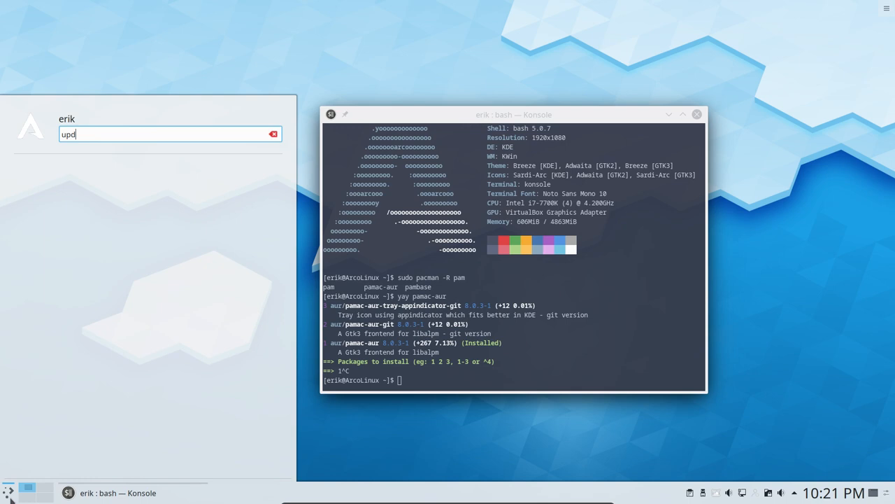
# Step: Launch Software Update (Pamac Manager) from the launcher and view its Installed packages list
pyautogui.press('BackSpace')
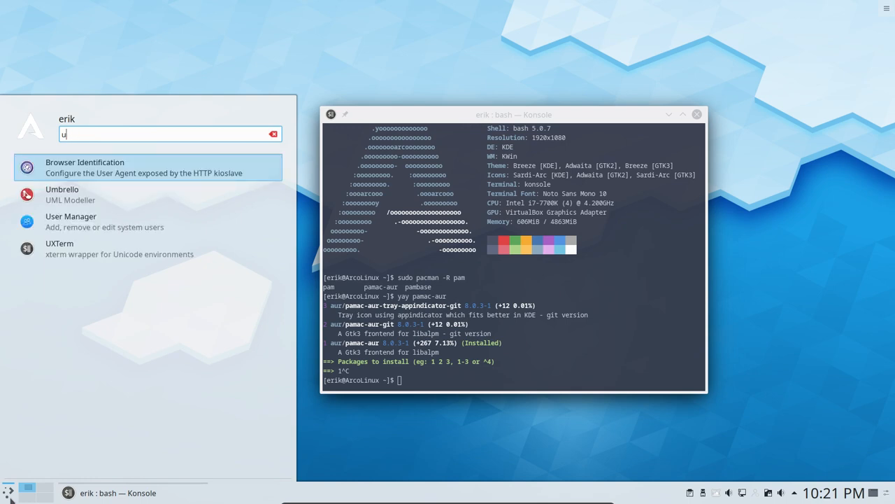
pyautogui.write('pd')
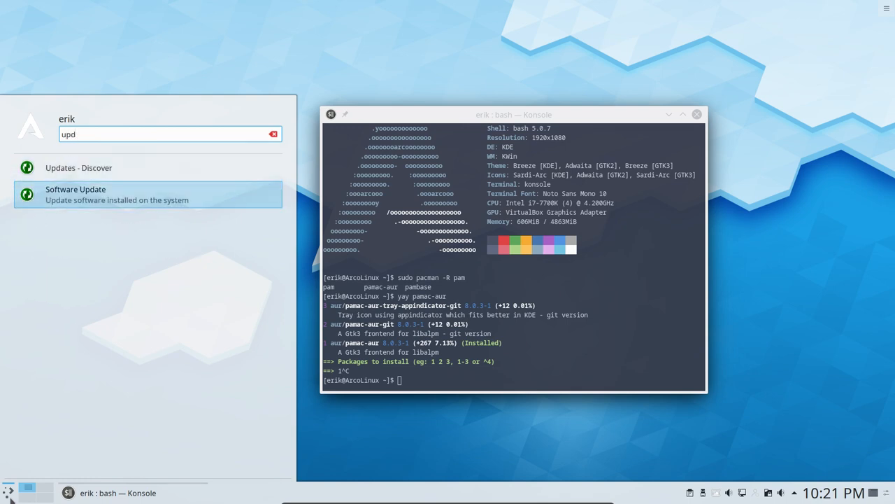
pyautogui.click(75, 193)
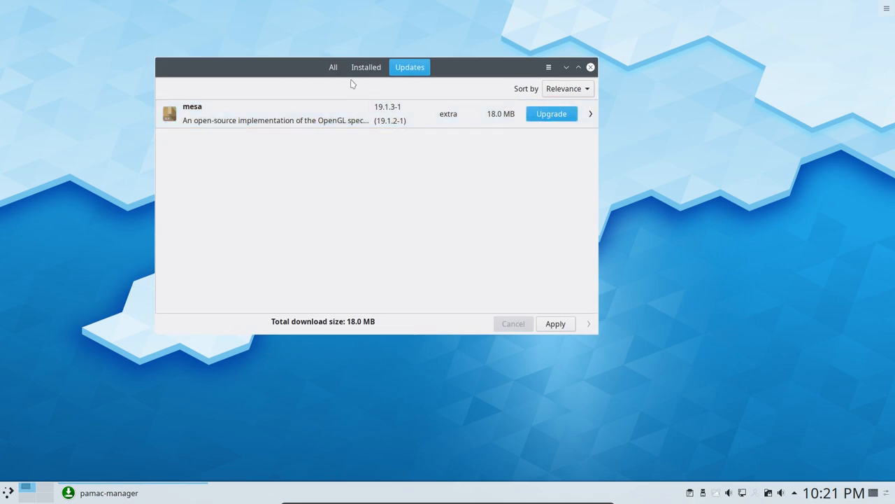
pyautogui.click(333, 68)
pyautogui.write('dis')
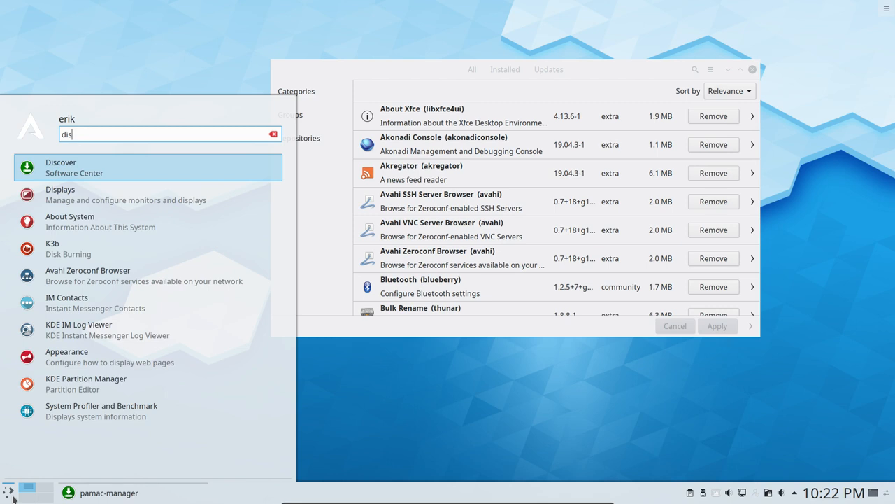
# Step: Start Discover again from the launcher search, which still reports no back-ends
pyautogui.click(74, 168)
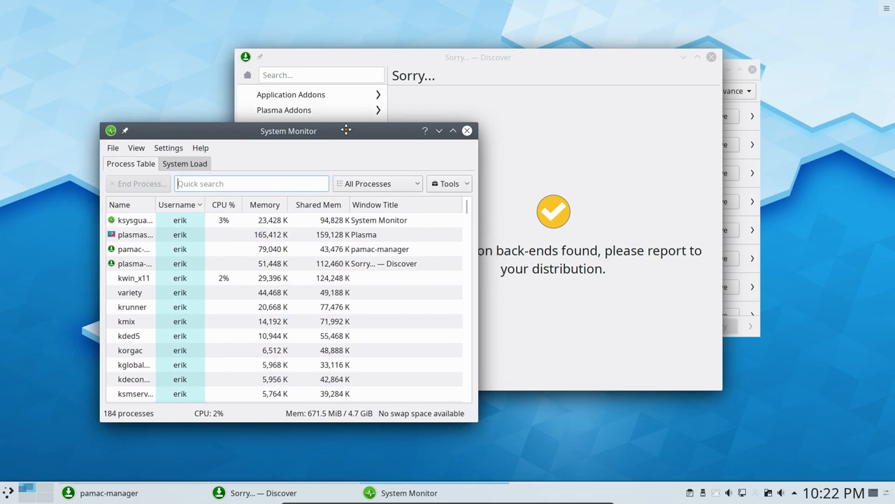
# Step: Maximize System Monitor and select the plasma-discover process to end it
pyautogui.click(453, 132)
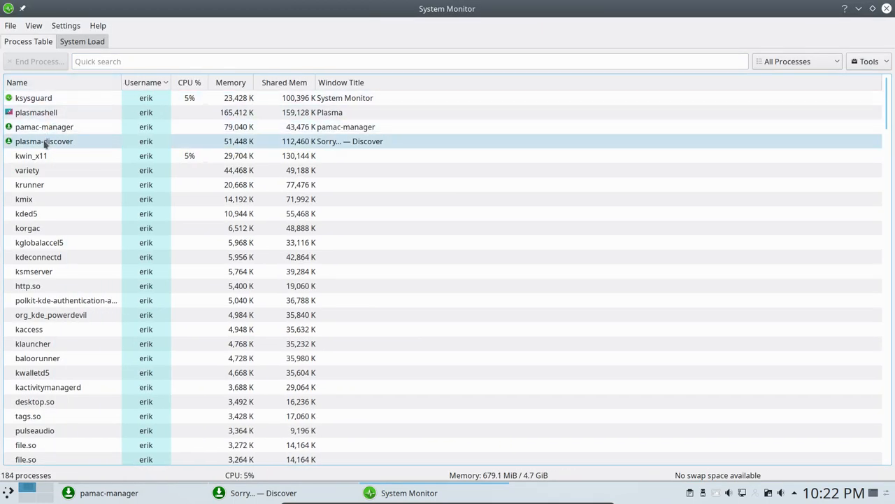
pyautogui.click(44, 140)
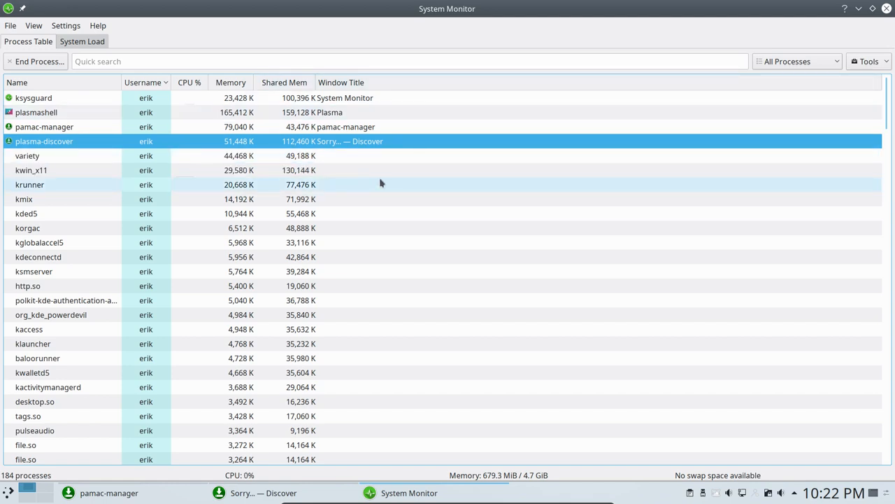
pyautogui.moveTo(62, 180)
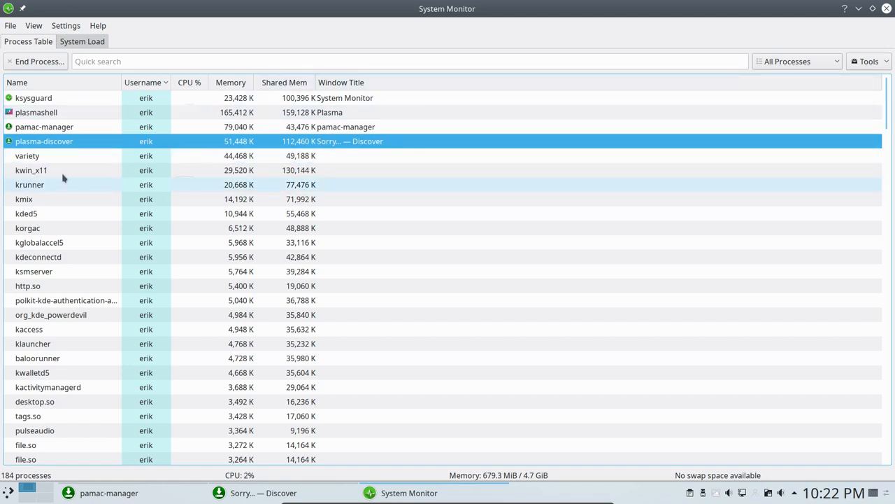
pyautogui.scroll(-3)
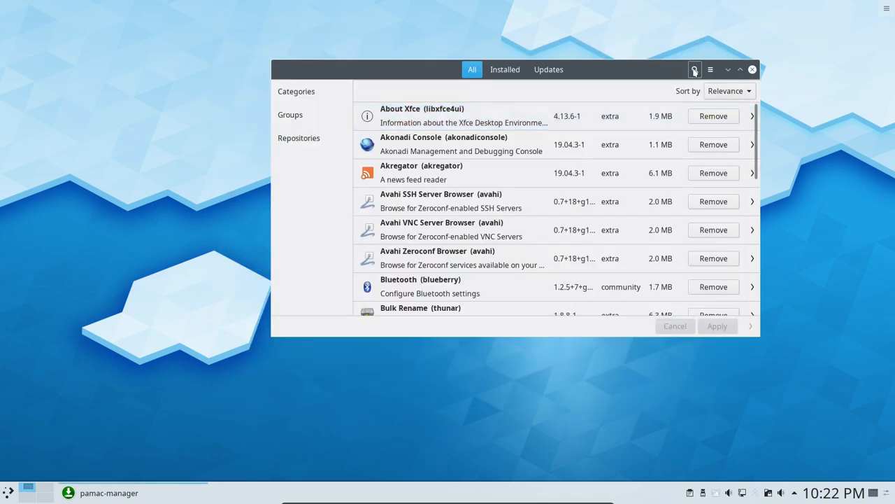
# Step: Search installed packages for 'disco' and open the Discover package details (version 5.16.3-1)
pyautogui.click(694, 70)
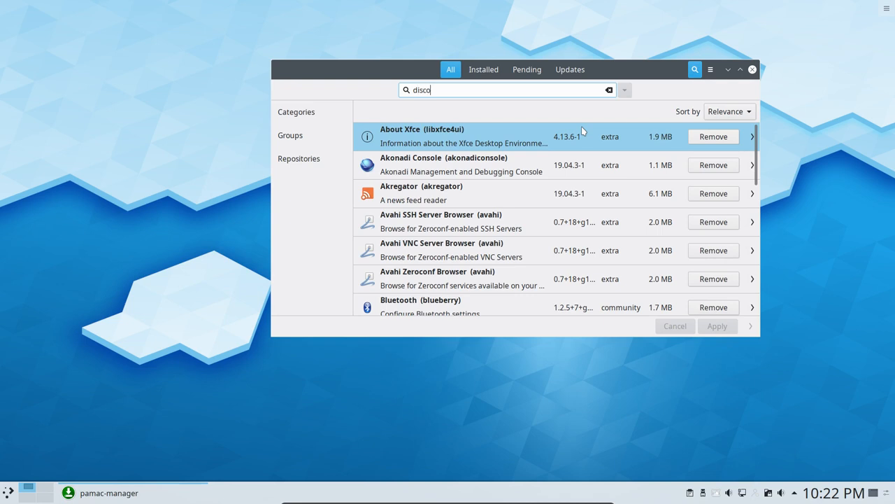
pyautogui.click(505, 70)
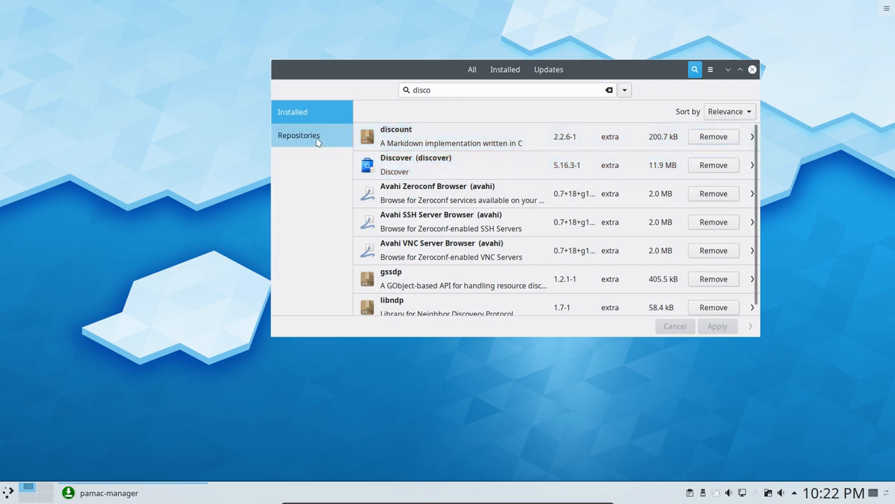
pyautogui.click(415, 165)
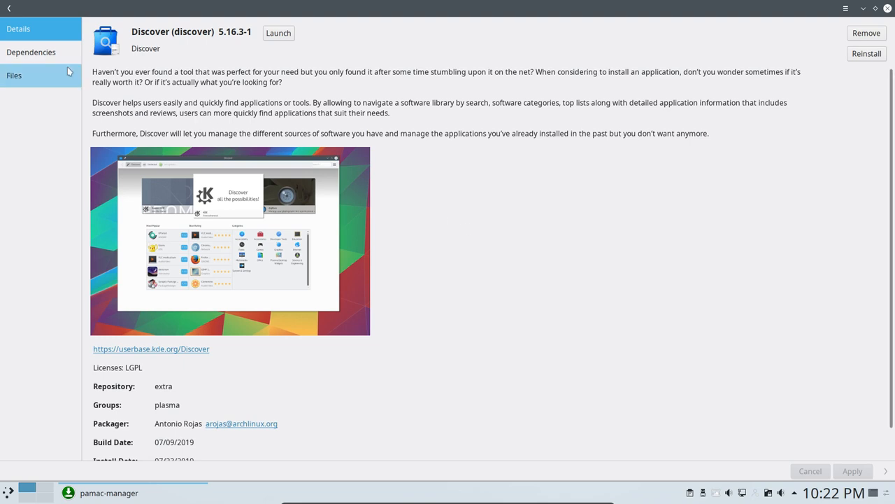
# Step: Show Discover's Dependencies, listing optional packagekit-qt5, flatpak and fwupd
pyautogui.click(31, 52)
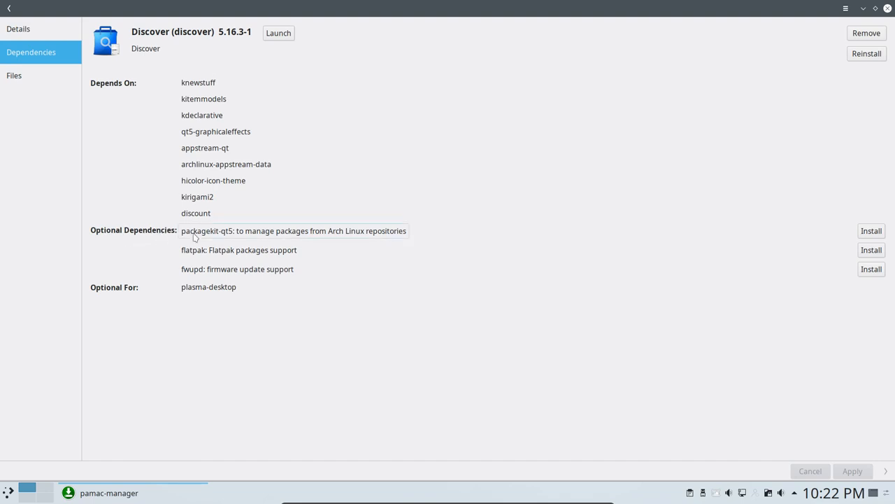
pyautogui.moveTo(233, 238)
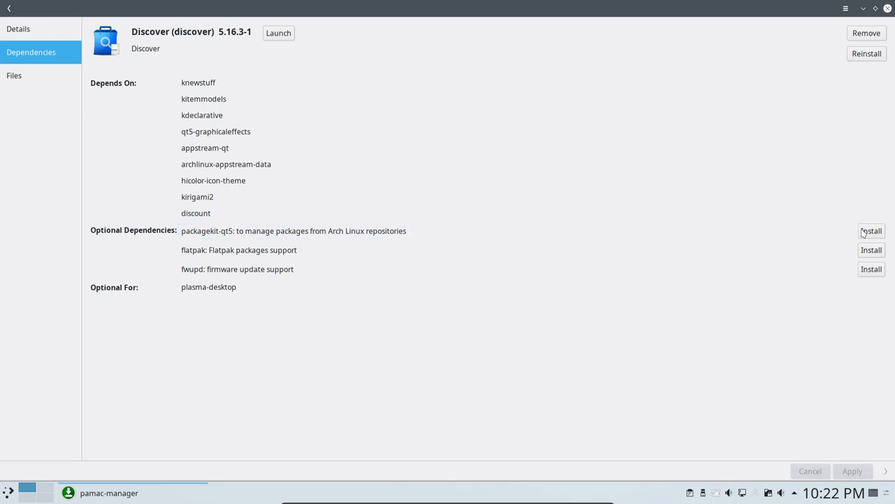
pyautogui.moveTo(873, 236)
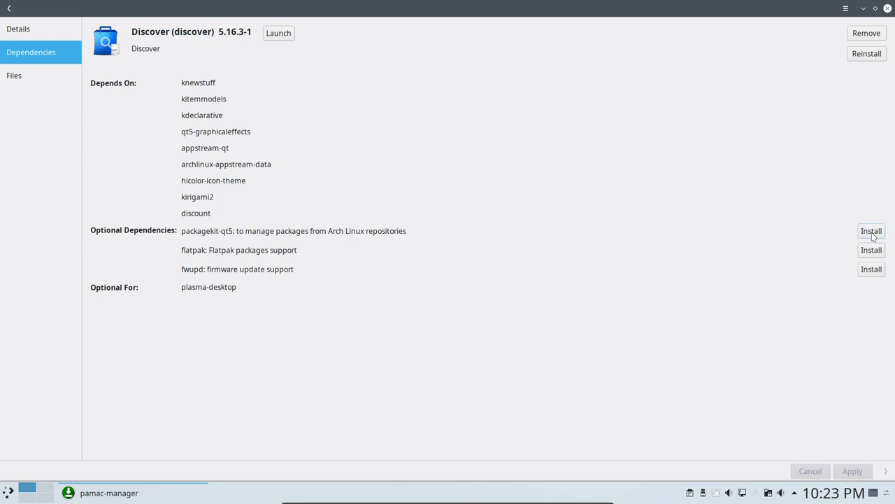
pyautogui.moveTo(101, 239)
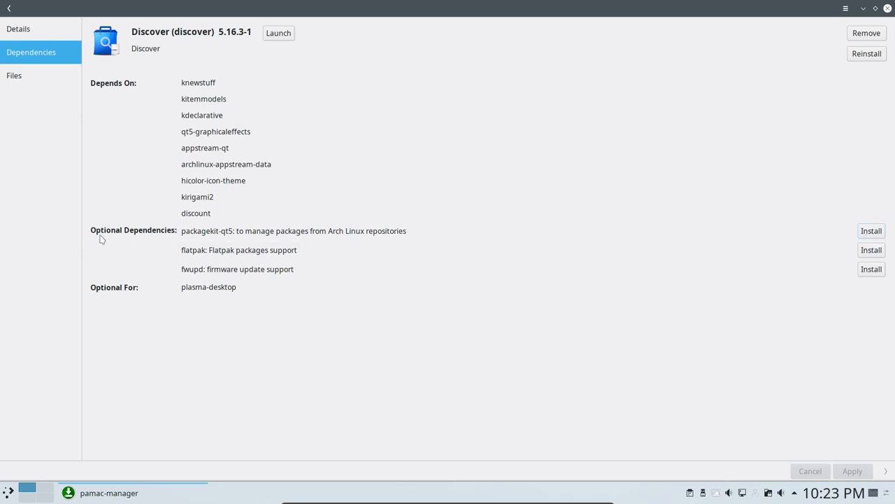
pyautogui.moveTo(132, 239)
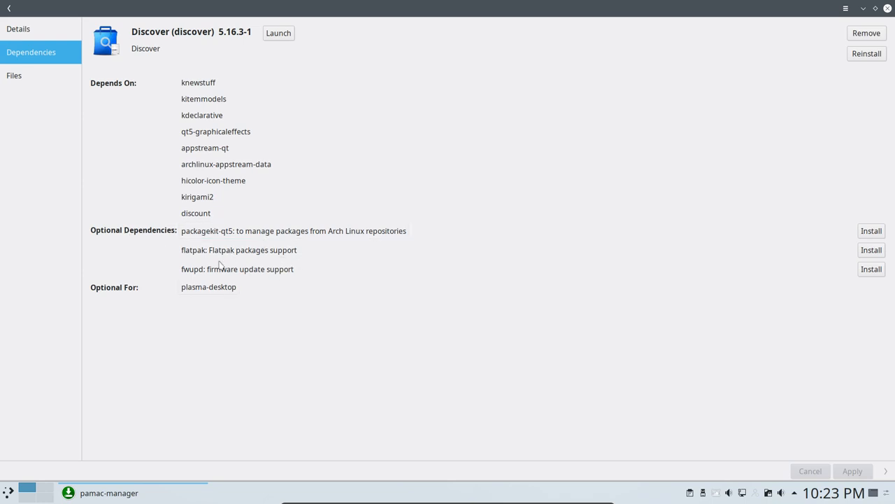
pyautogui.moveTo(411, 238)
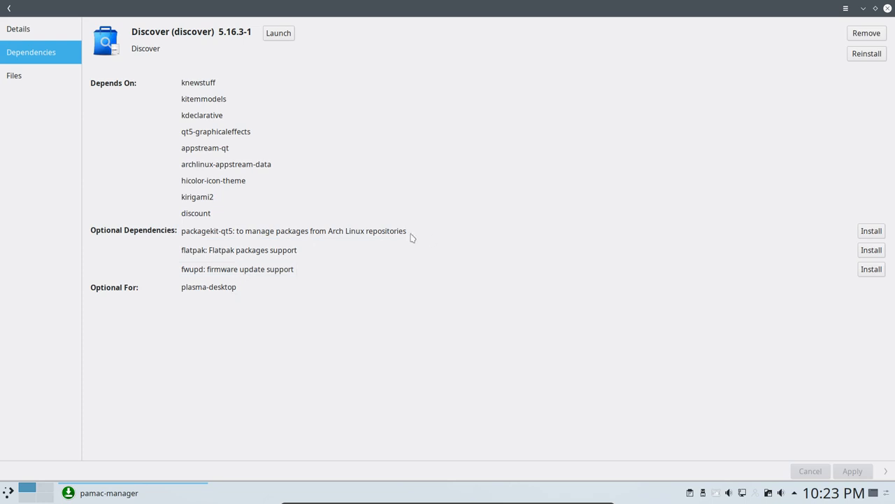
pyautogui.moveTo(875, 234)
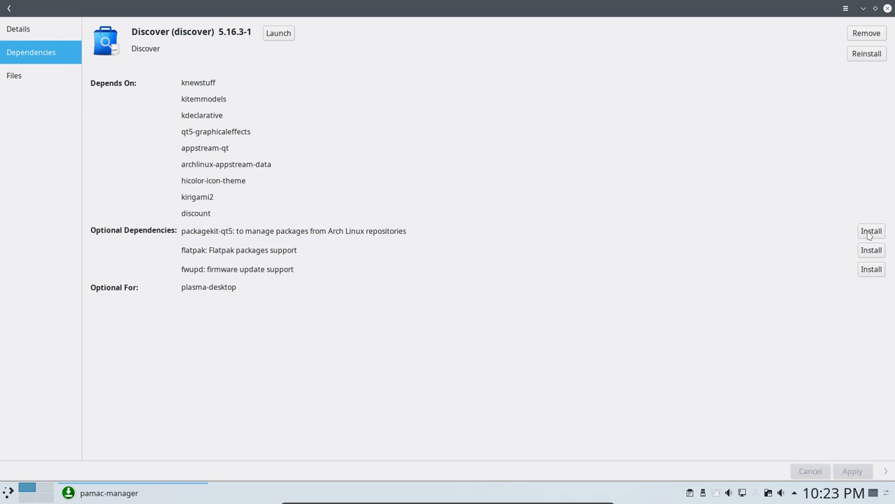
# Step: Install packagekit-qt5 with packagekit and libpackagekit-glib plus the mesa upgrade, authenticating and applying
pyautogui.click(870, 231)
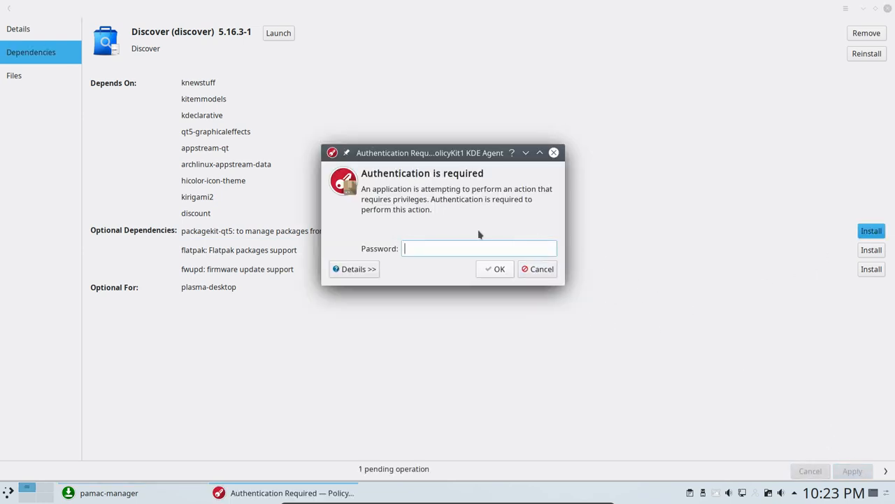
pyautogui.write('••')
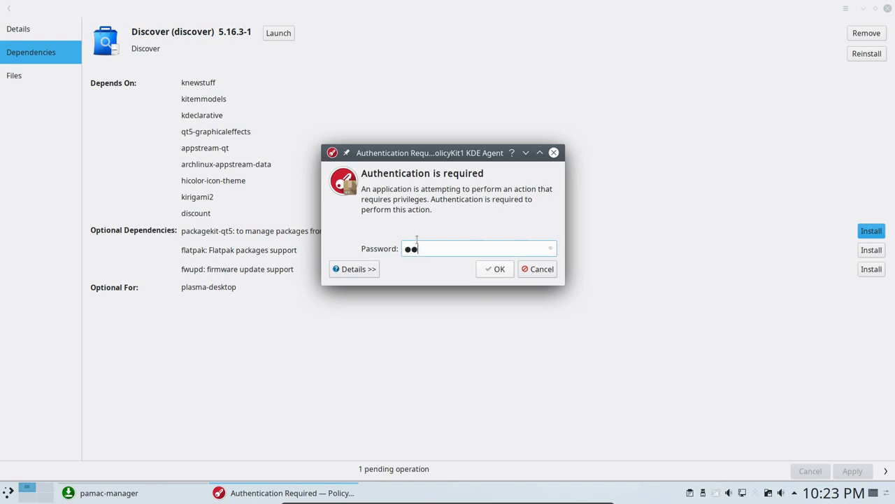
pyautogui.click(495, 269)
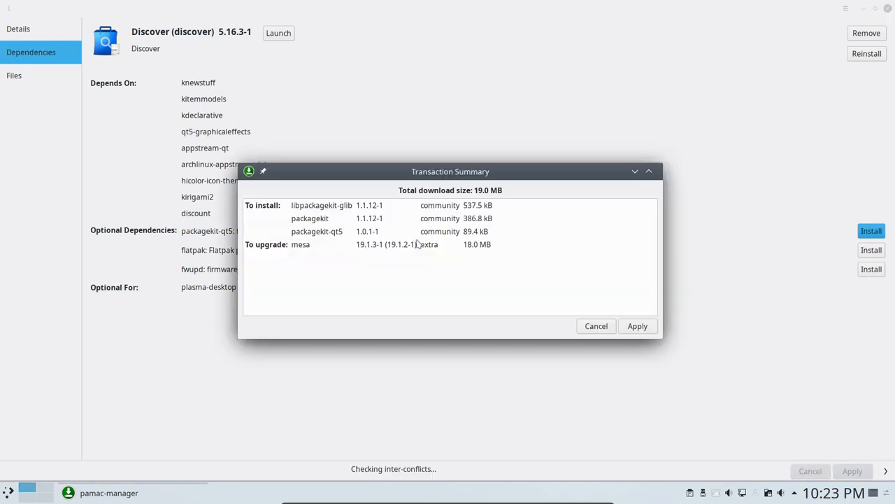
pyautogui.click(637, 326)
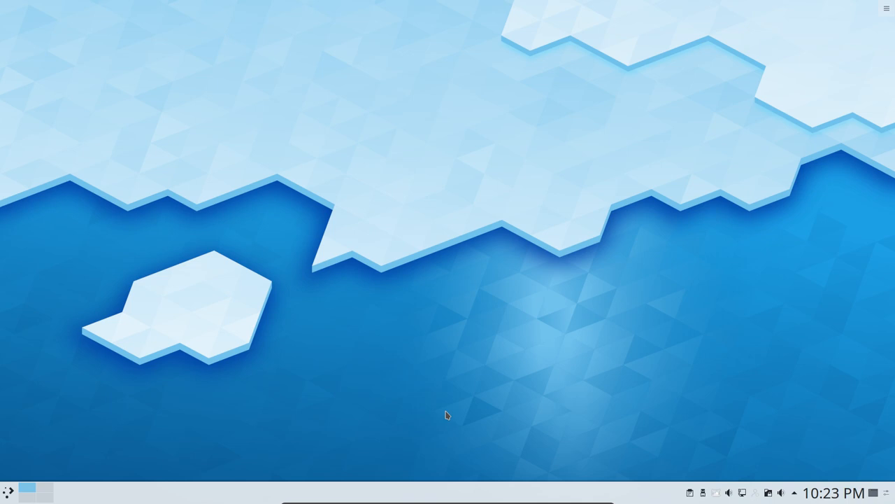
pyautogui.moveTo(226, 401)
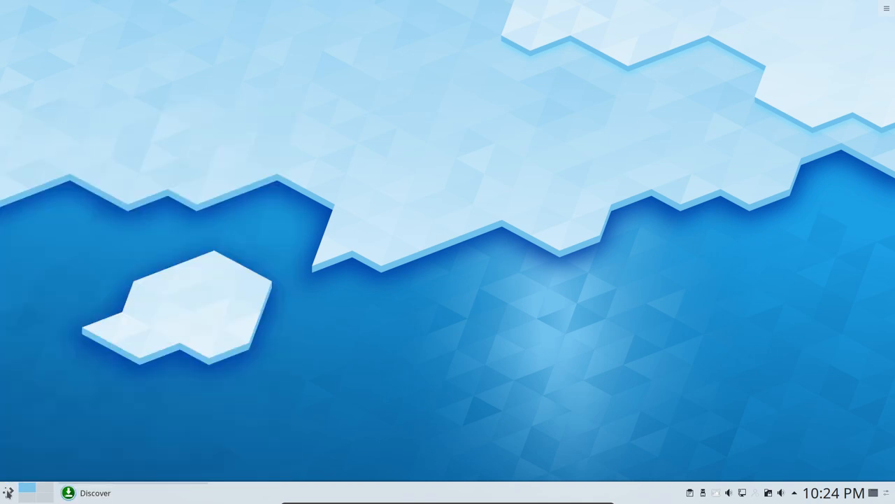
pyautogui.click(95, 492)
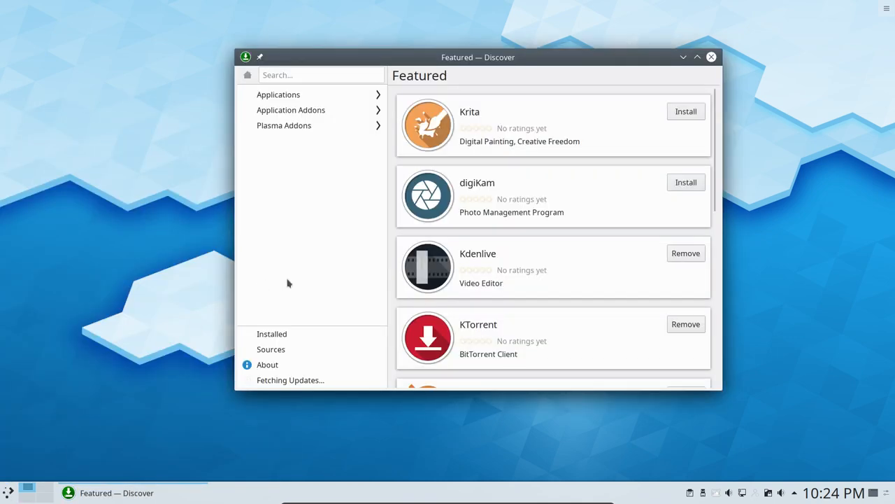
pyautogui.click(697, 56)
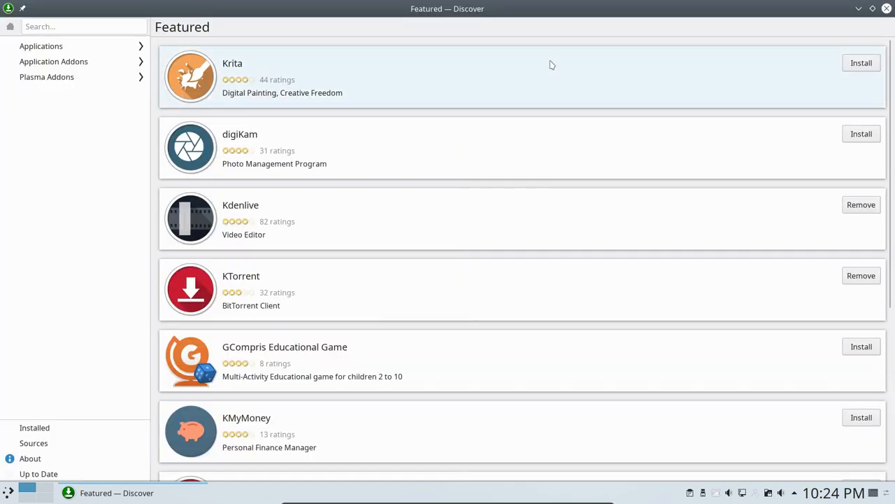
pyautogui.scroll(-3)
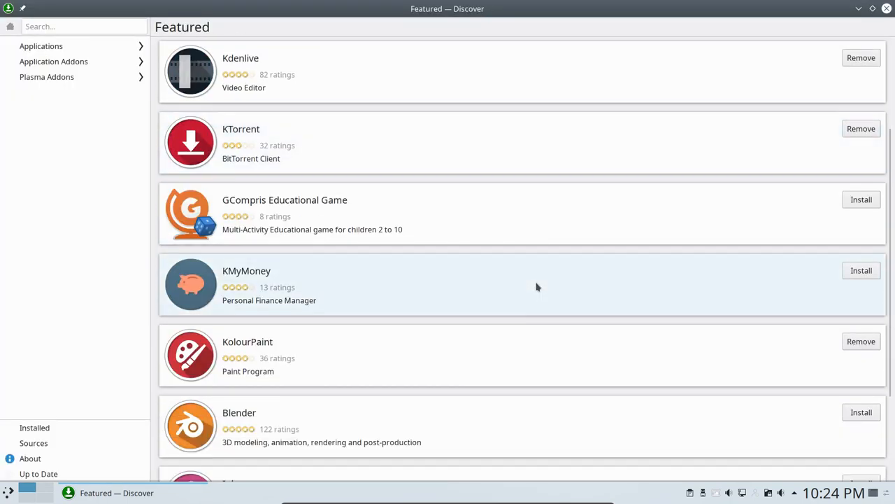
pyautogui.scroll(-3)
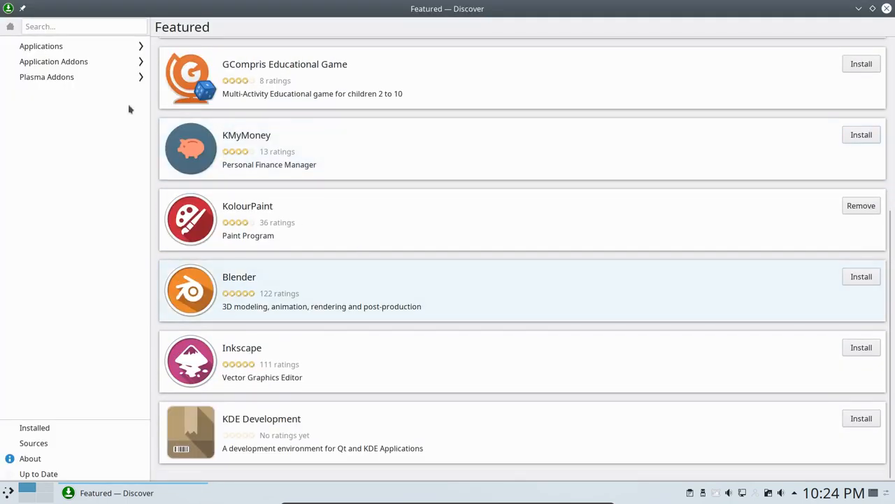
pyautogui.click(40, 45)
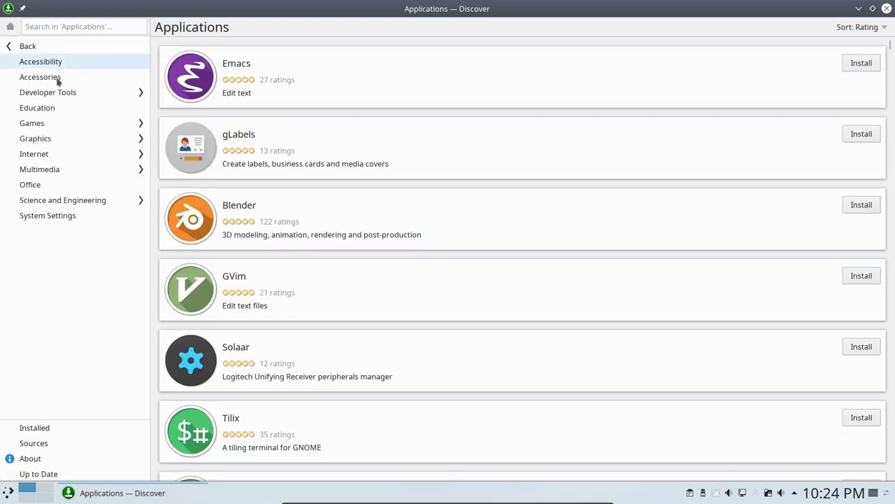
pyautogui.click(31, 123)
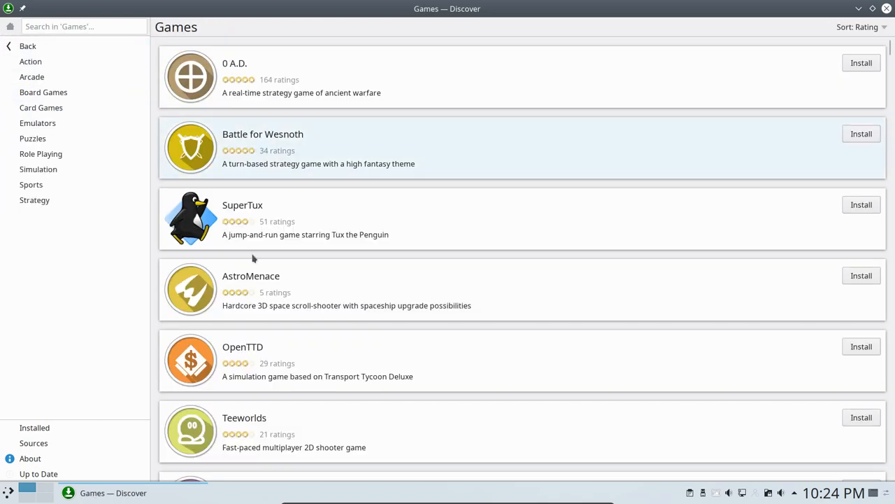
pyautogui.scroll(-3)
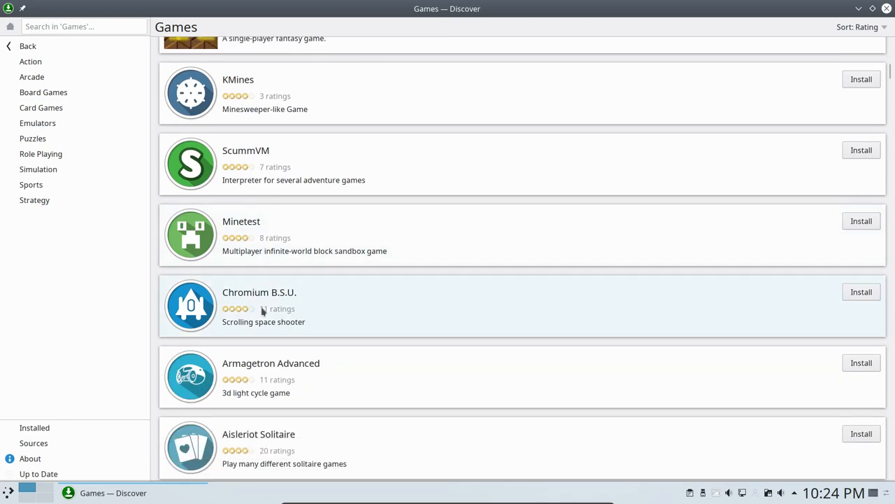
pyautogui.scroll(-3)
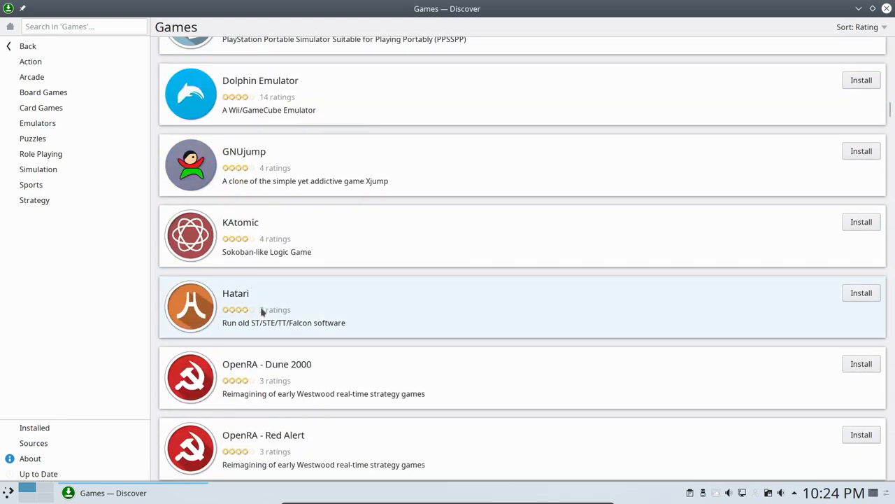
pyautogui.click(30, 185)
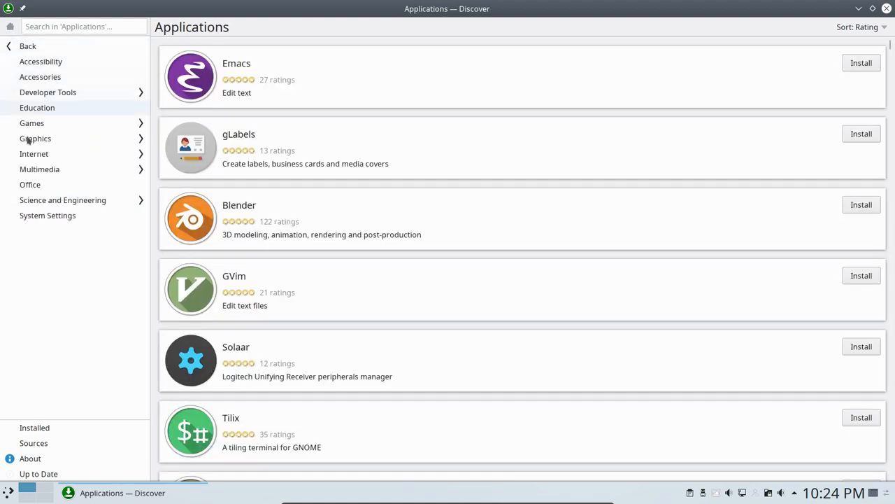
pyautogui.click(39, 168)
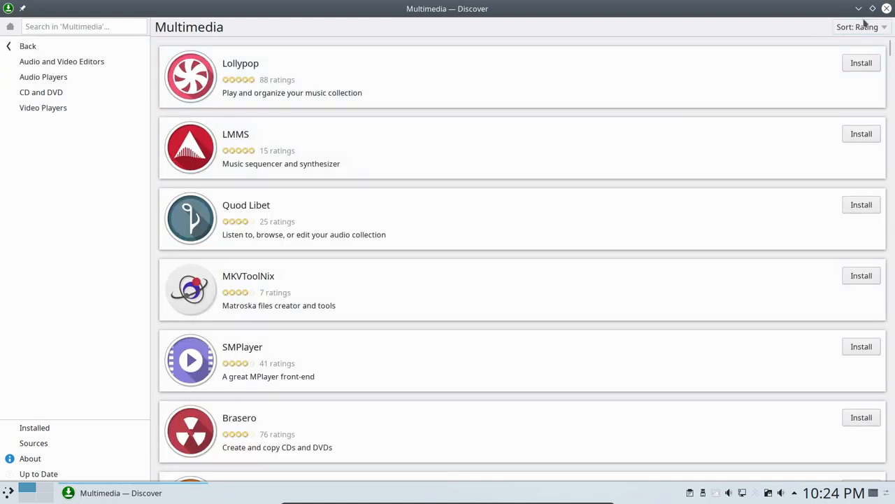
pyautogui.moveTo(887, 9)
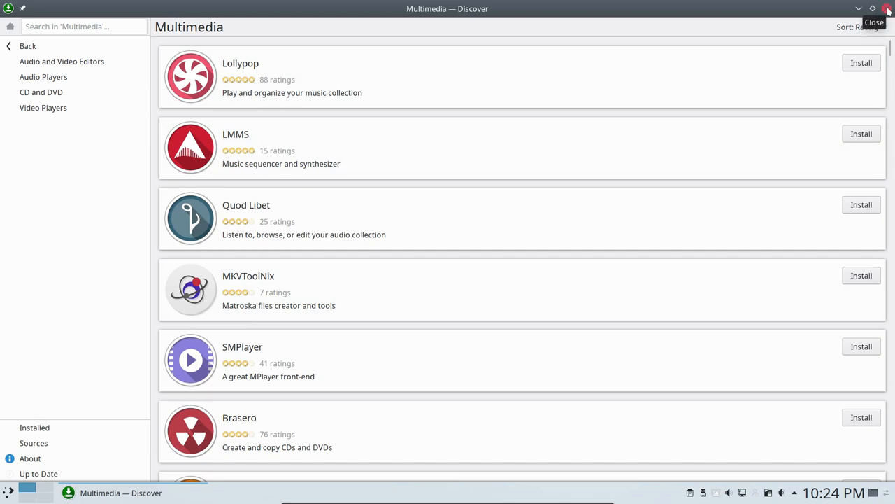
pyautogui.click(887, 9)
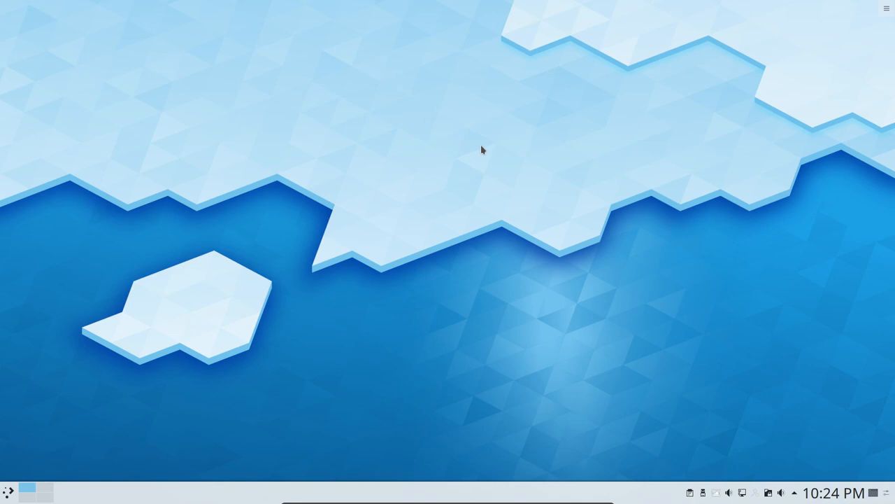
pyautogui.moveTo(314, 205)
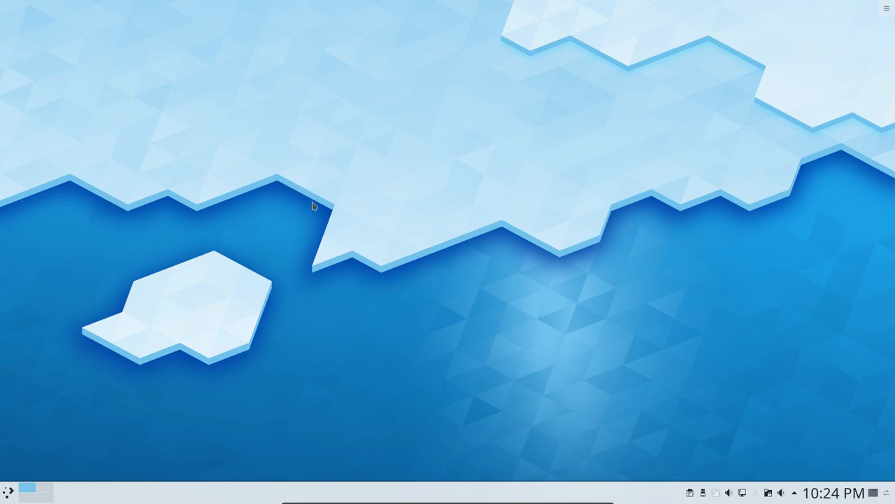